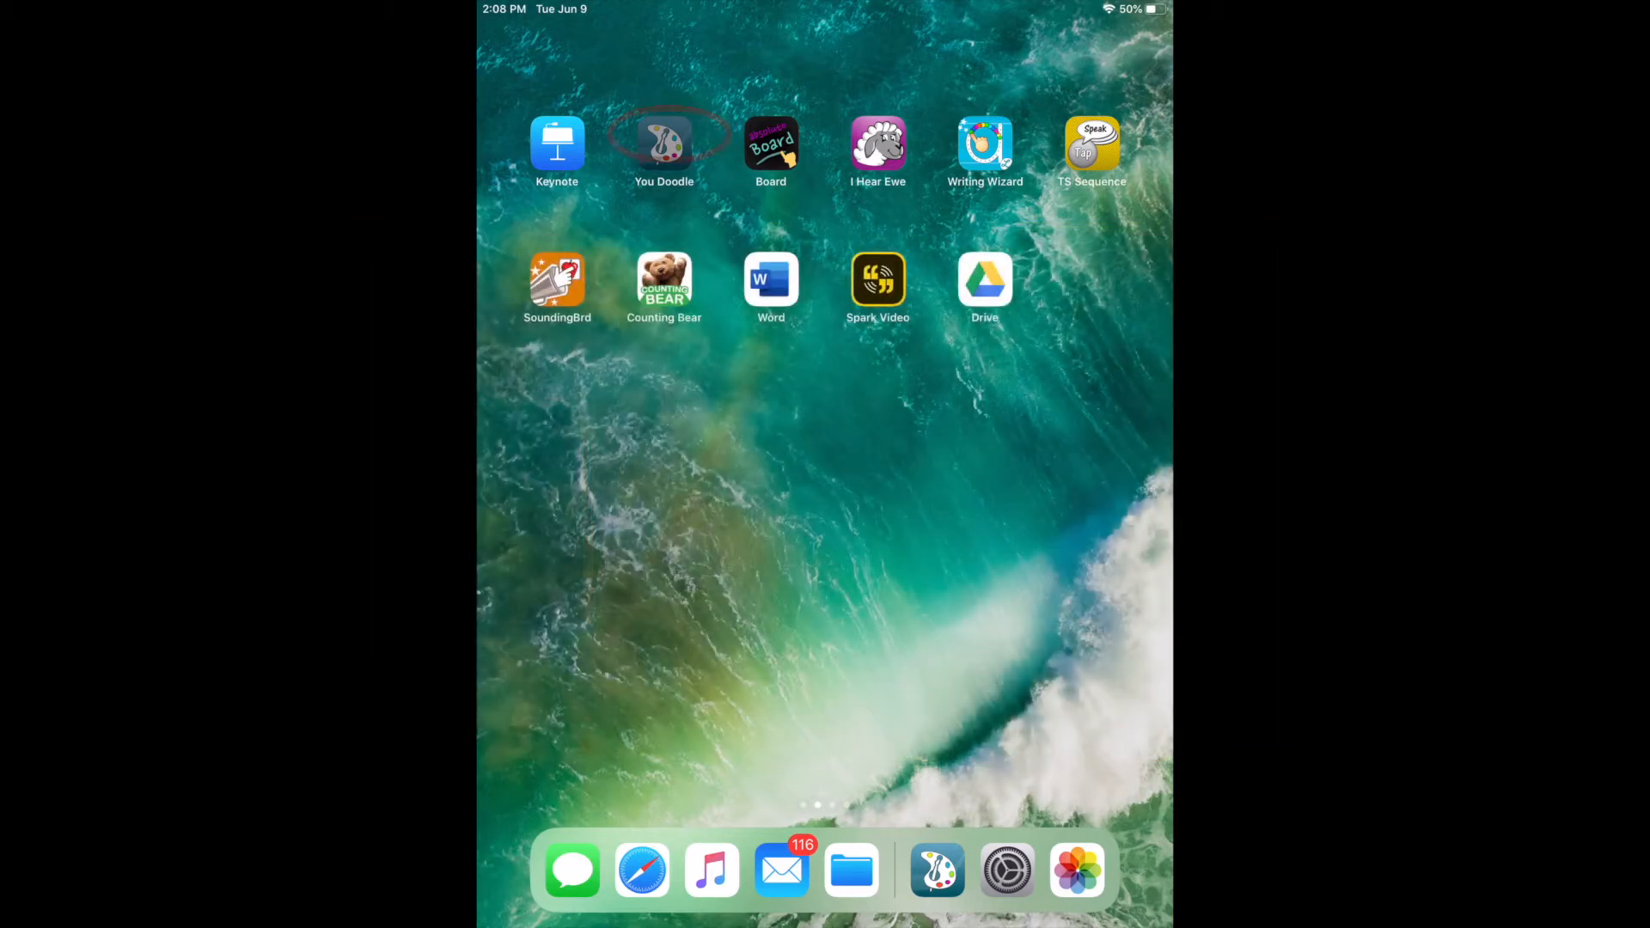
Step: Launch You Doodle from the Home Screen to a blank canvas
{"action": "left_click", "coordinate": [664, 144]}
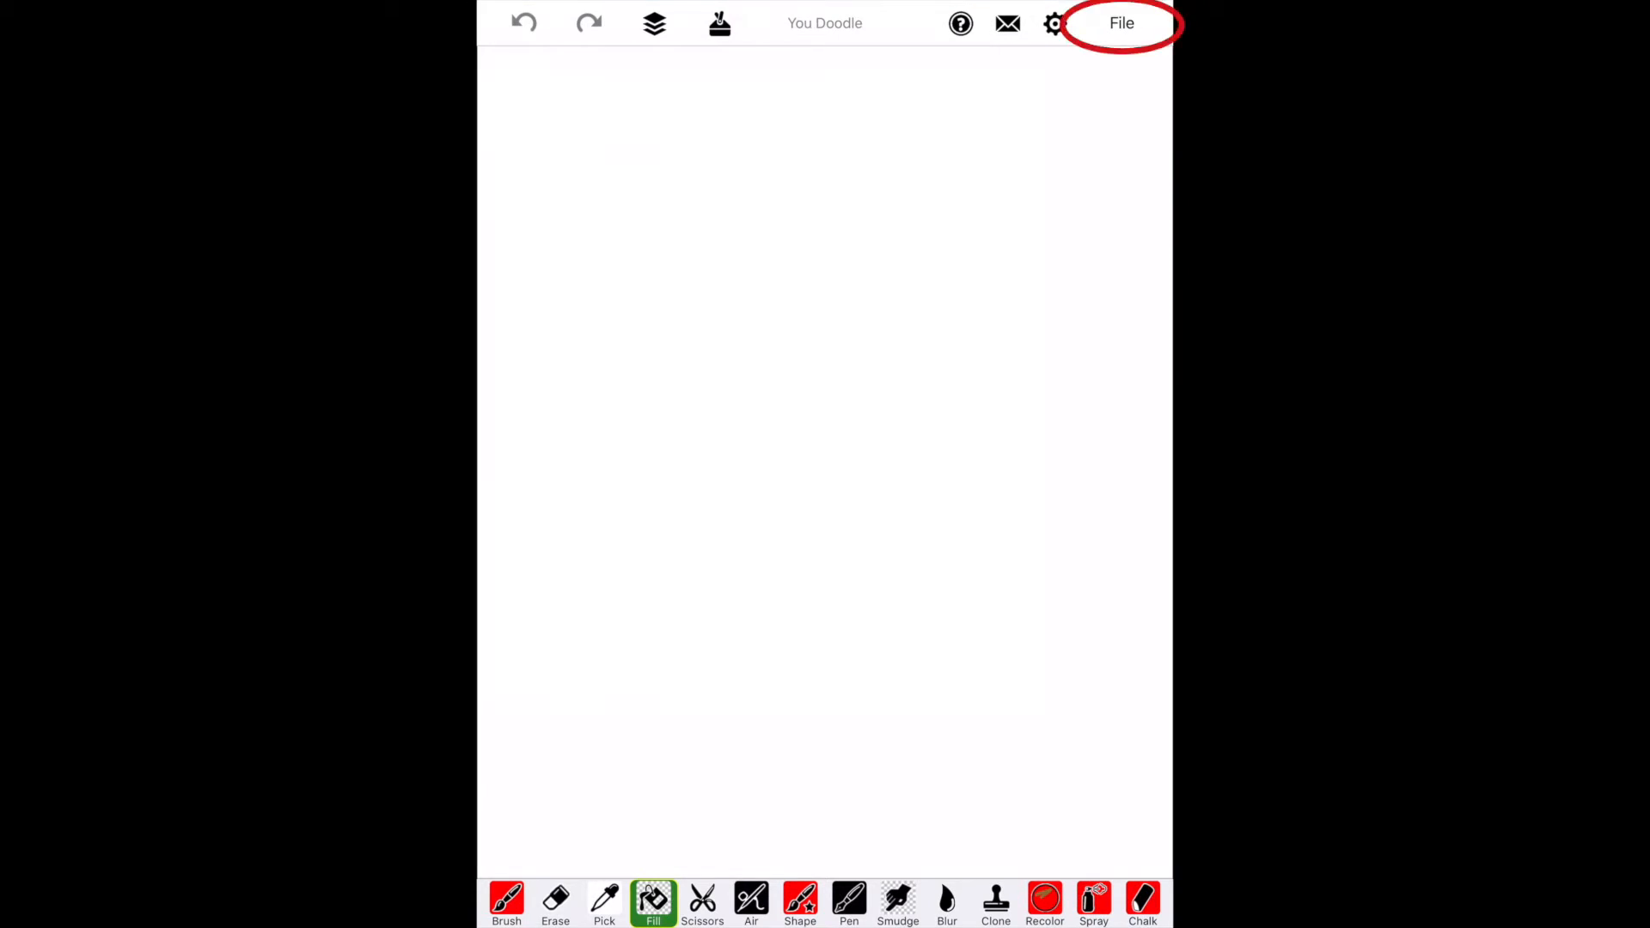
Step: Start importing via File > Import, choosing Draw on top of a Photo from Camera Roll
{"action": "left_click", "coordinate": [1120, 22]}
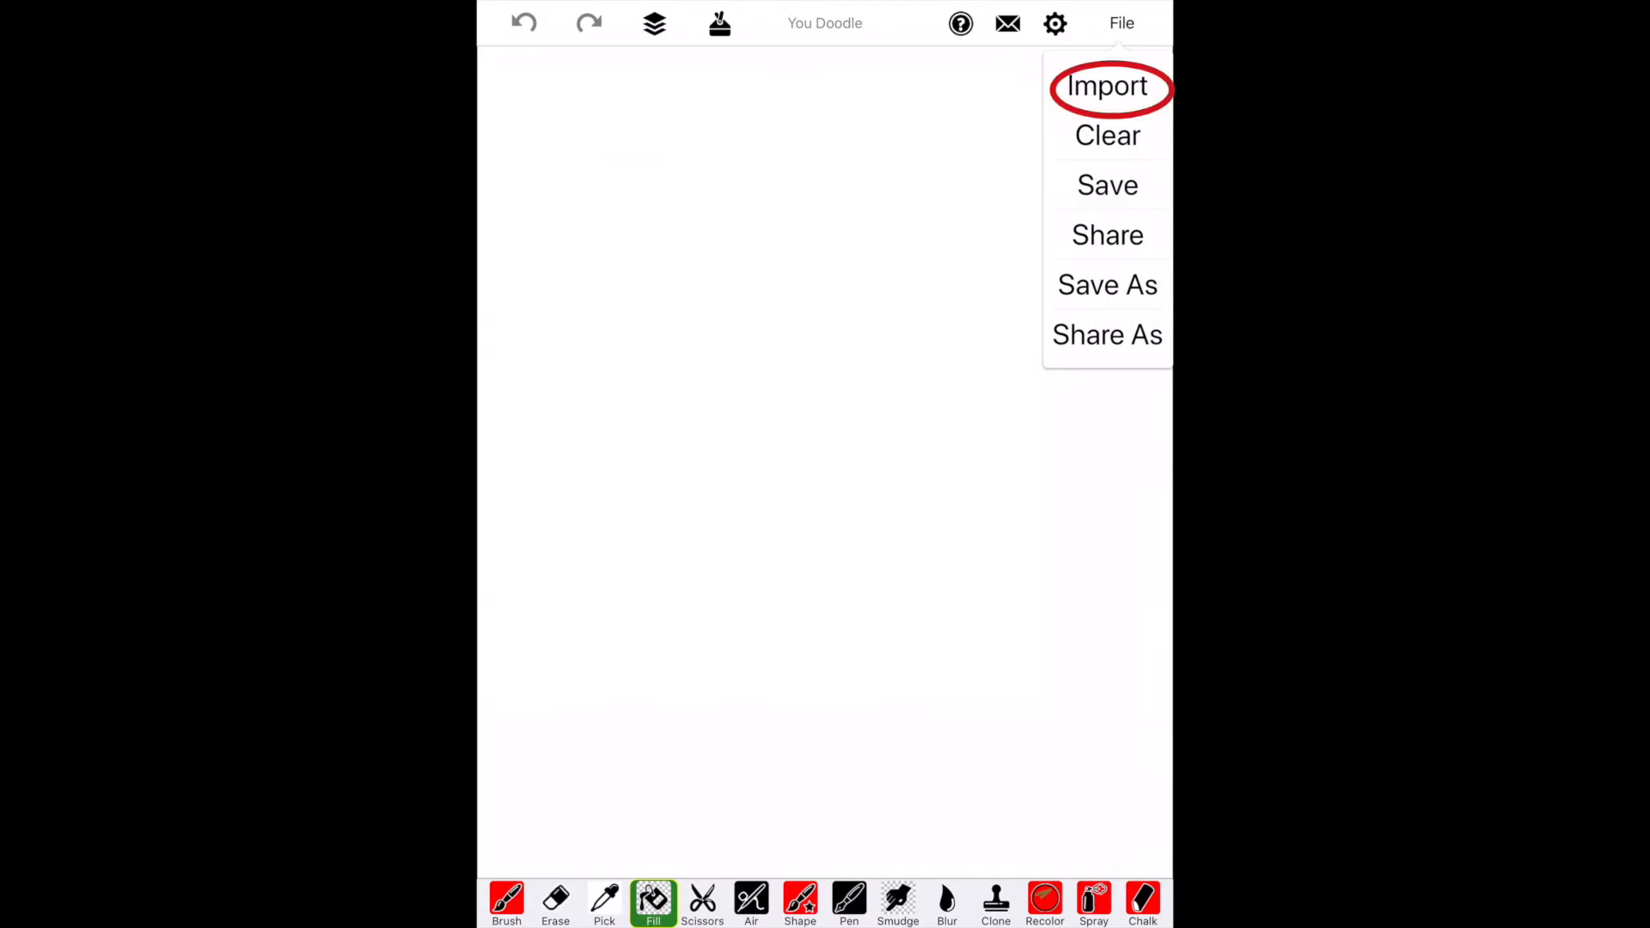
{"action": "left_click", "coordinate": [1107, 86]}
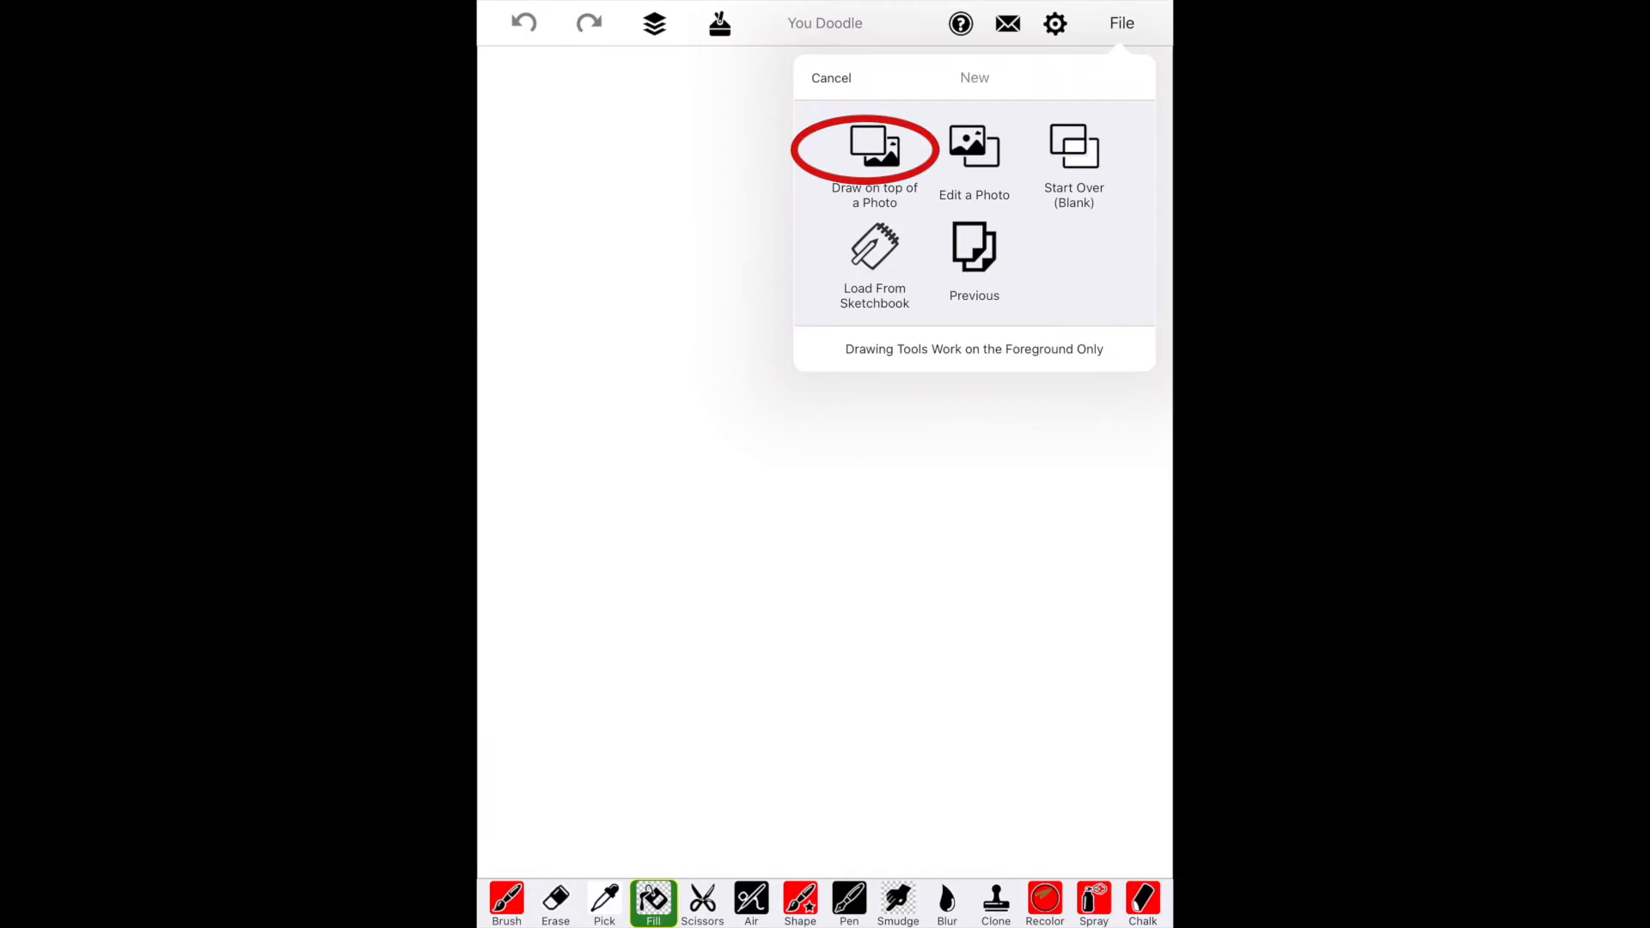
{"action": "left_click", "coordinate": [873, 148]}
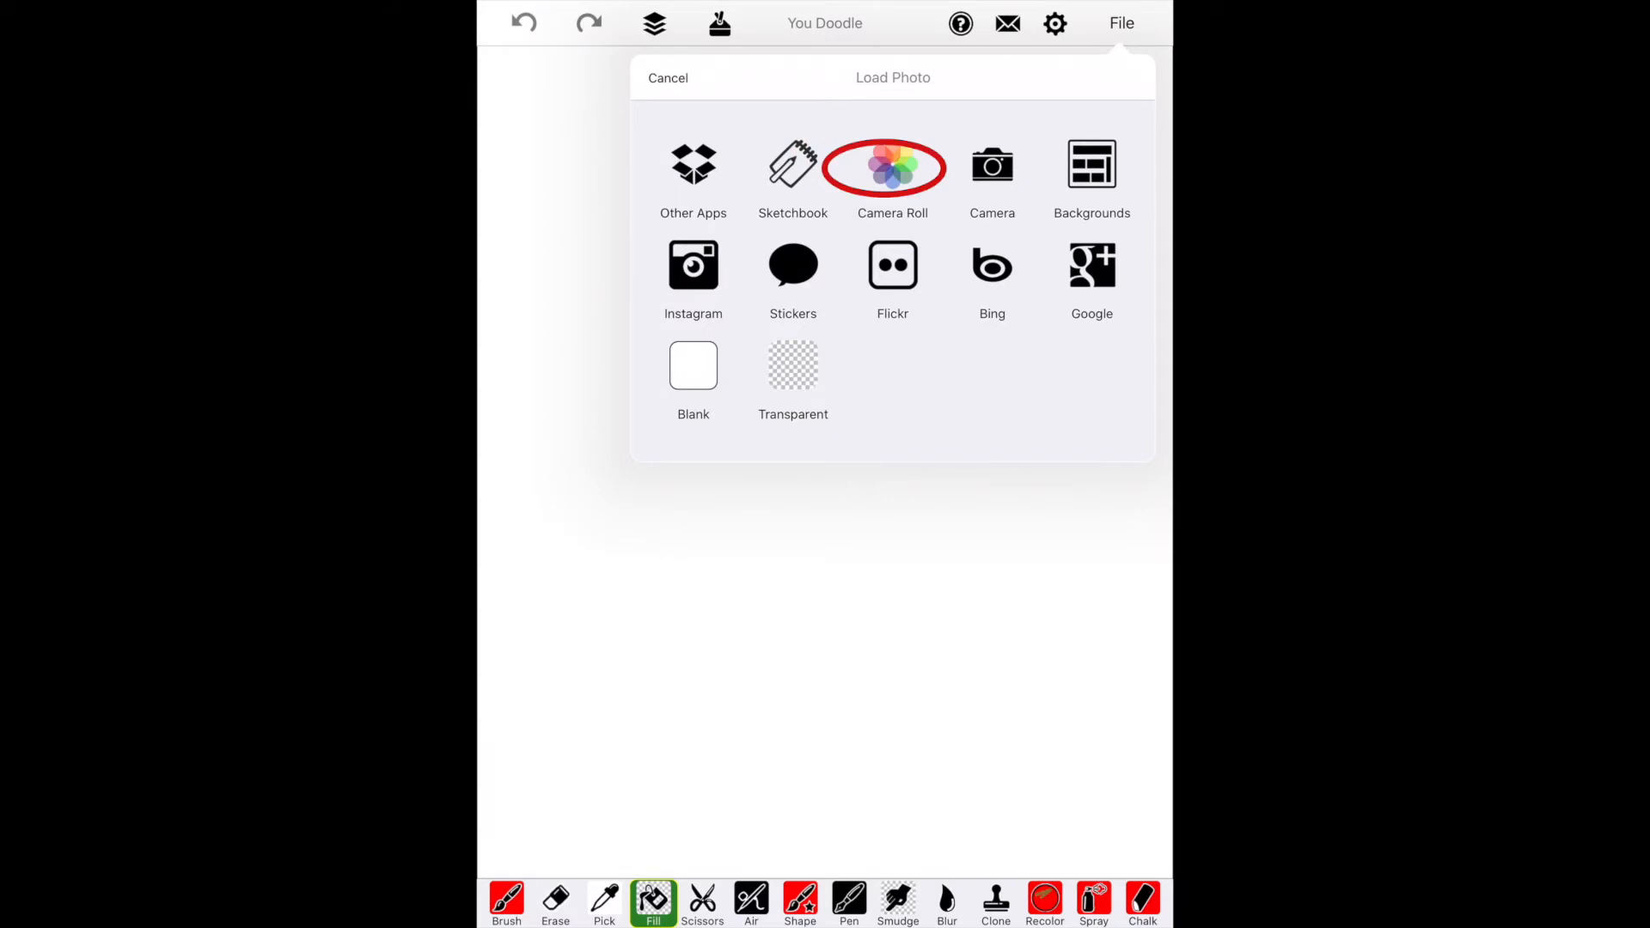
{"action": "left_click", "coordinate": [892, 165]}
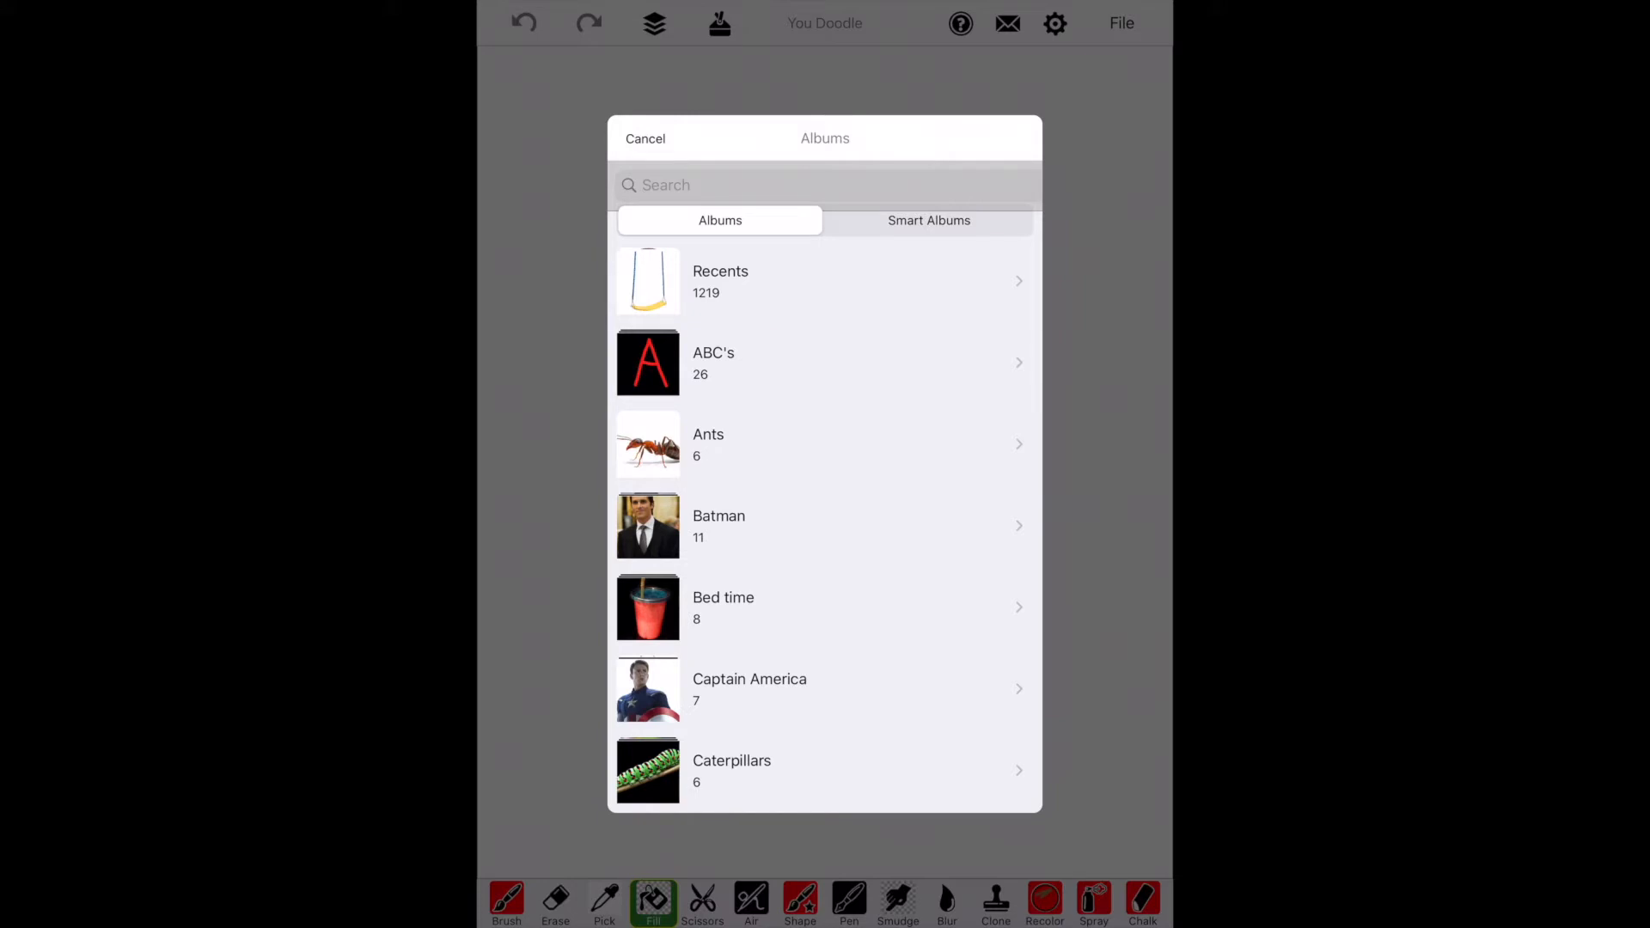
Step: Pick the red bendy straw photo from Recents, crop its edges slightly inward and confirm
{"action": "left_click", "coordinate": [823, 280]}
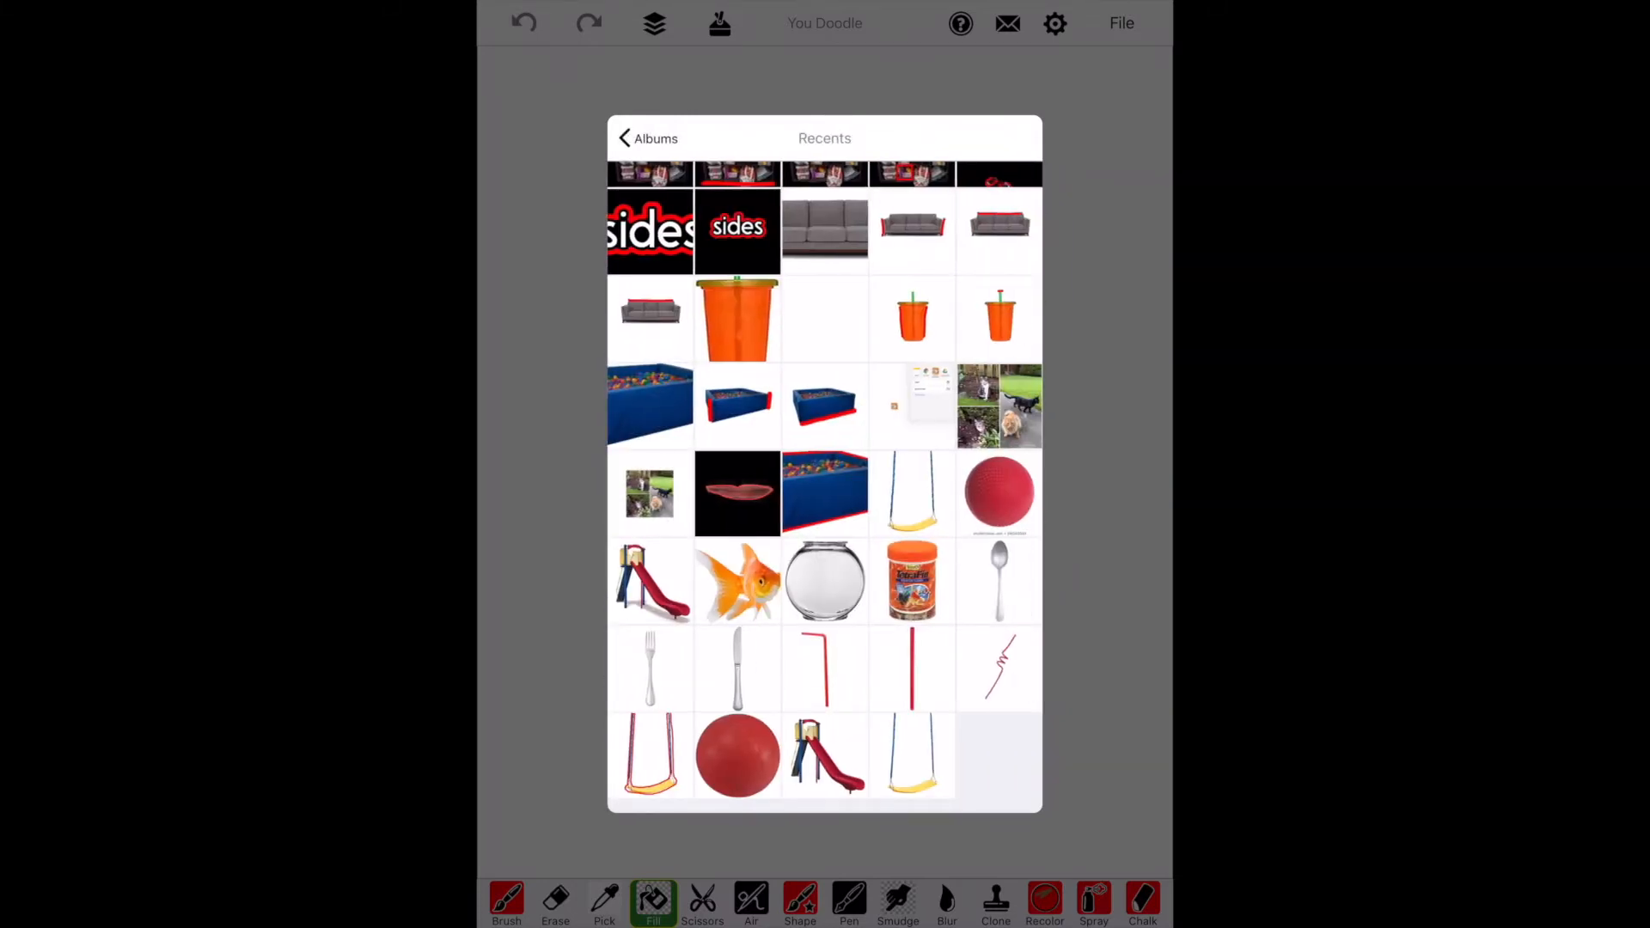
{"action": "left_click", "coordinate": [911, 669]}
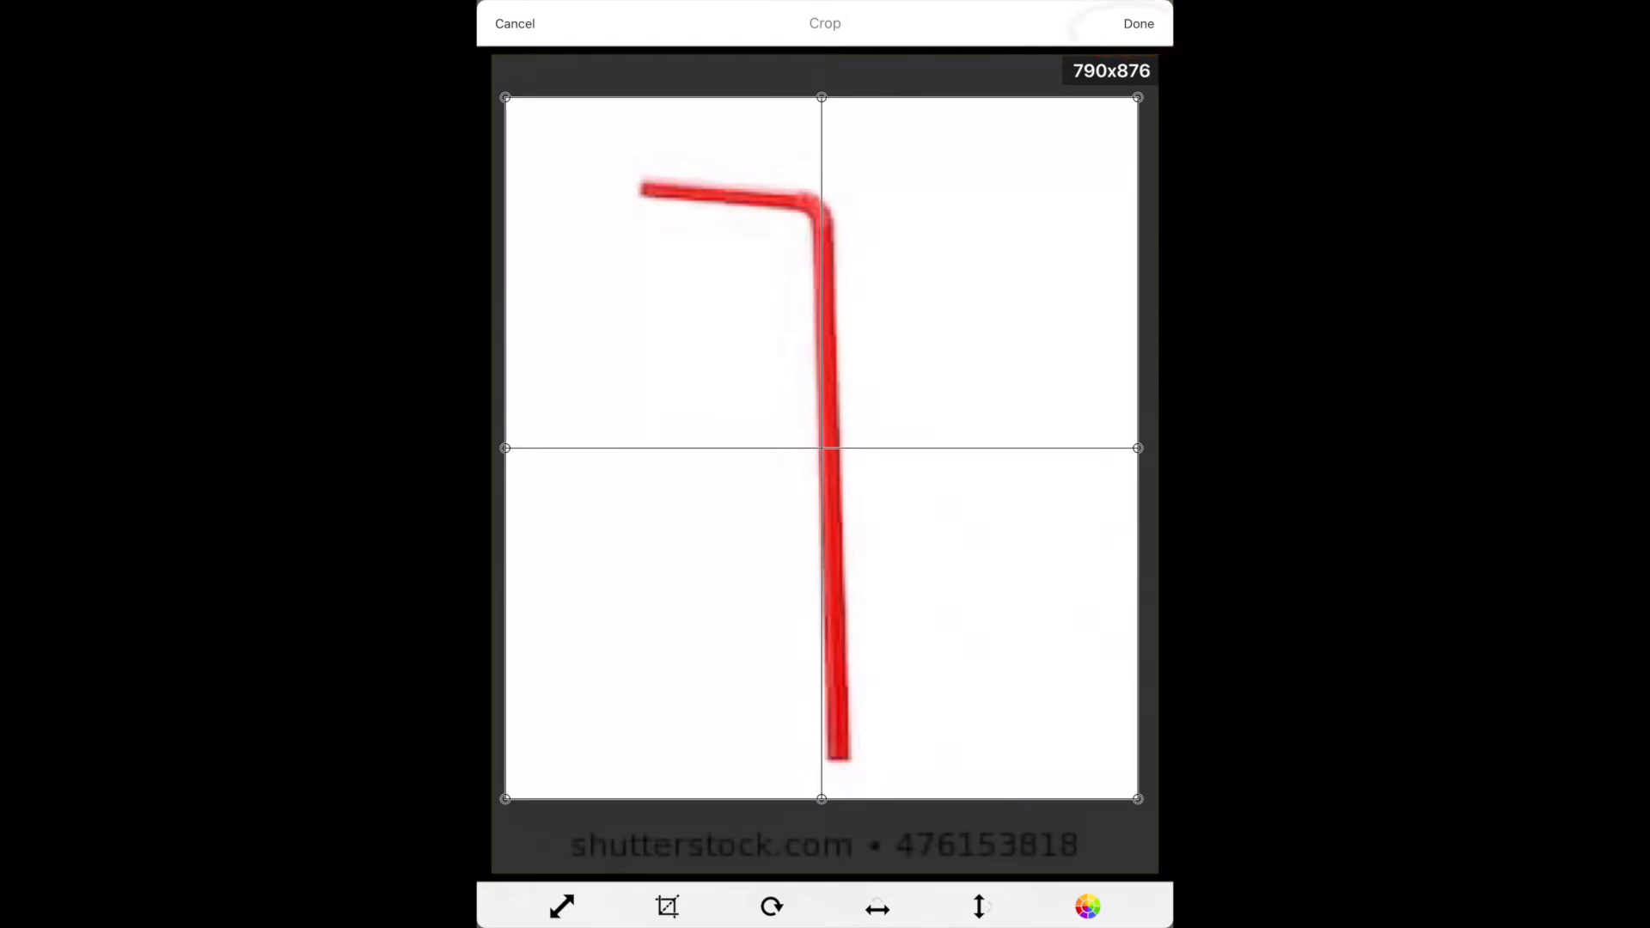
{"action": "left_click_drag", "start_coordinate": [503, 98], "coordinate": [531, 123]}
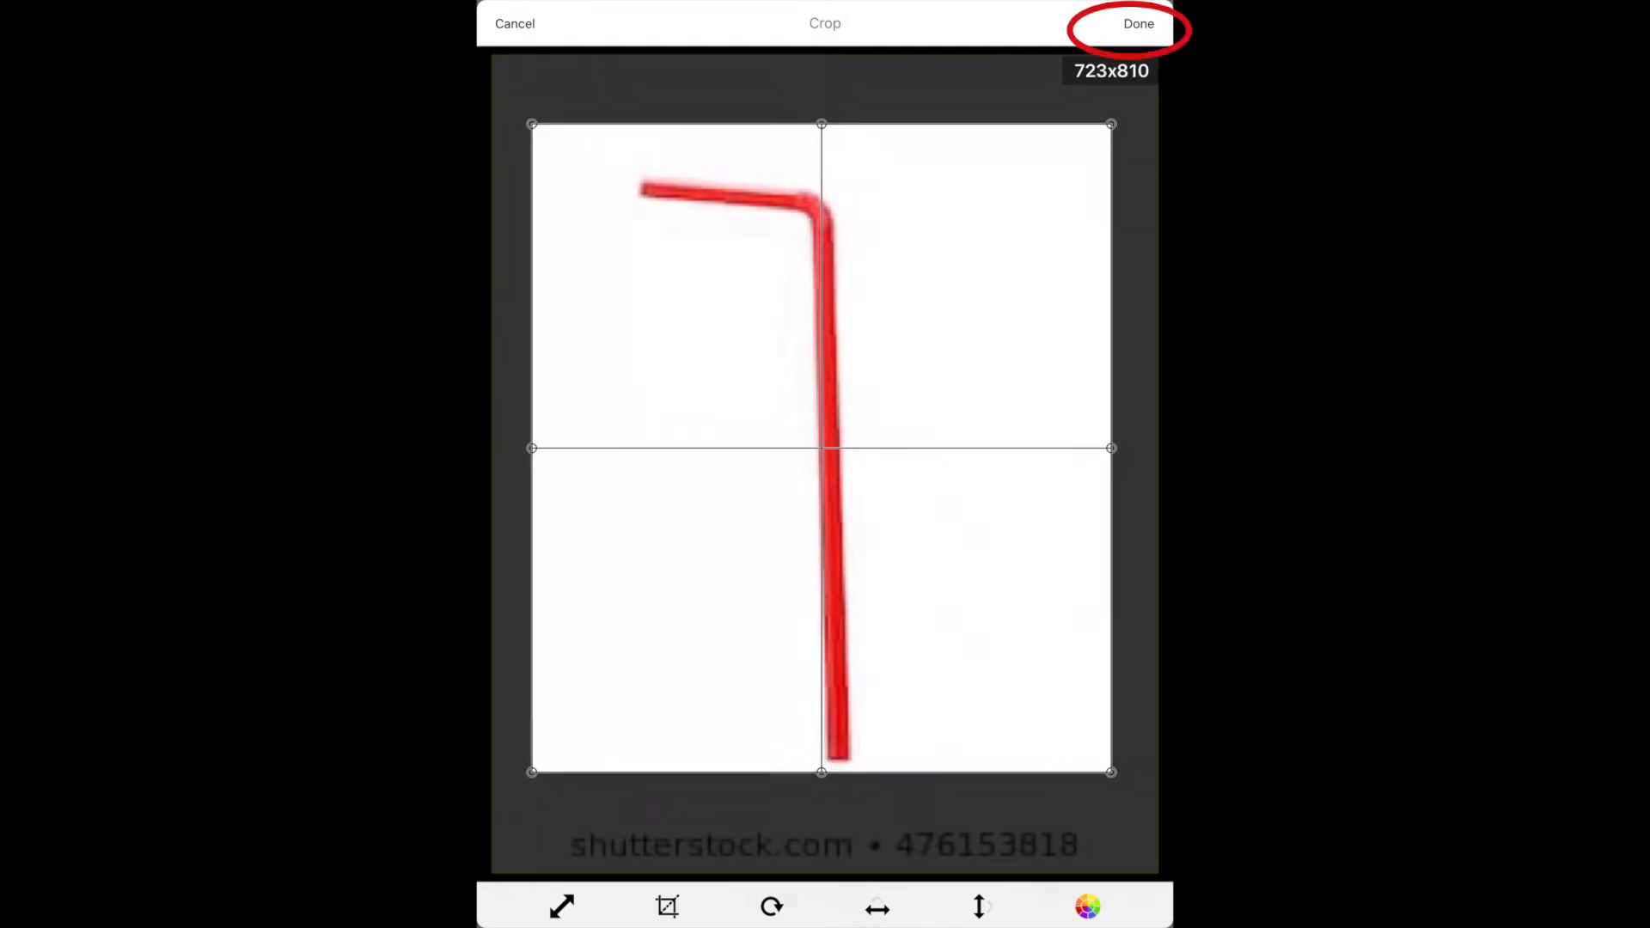
{"action": "left_click", "coordinate": [1137, 22]}
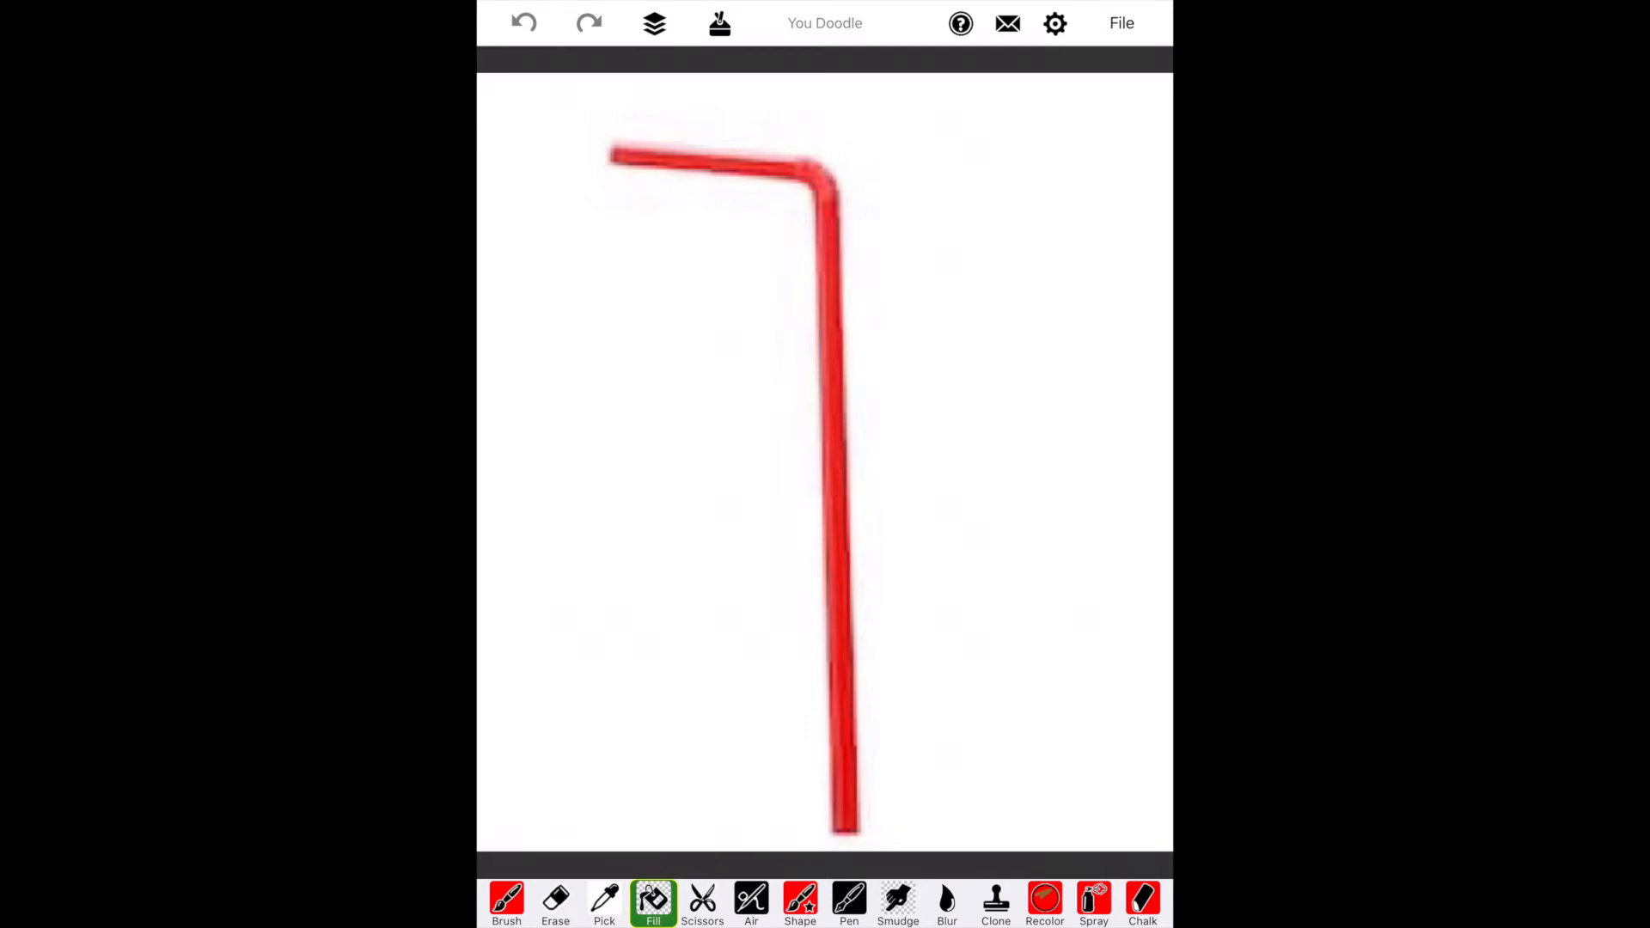
Step: Trace the straw with a thick black brush outline, then pick up the Fill tool
{"action": "left_click", "coordinate": [506, 902]}
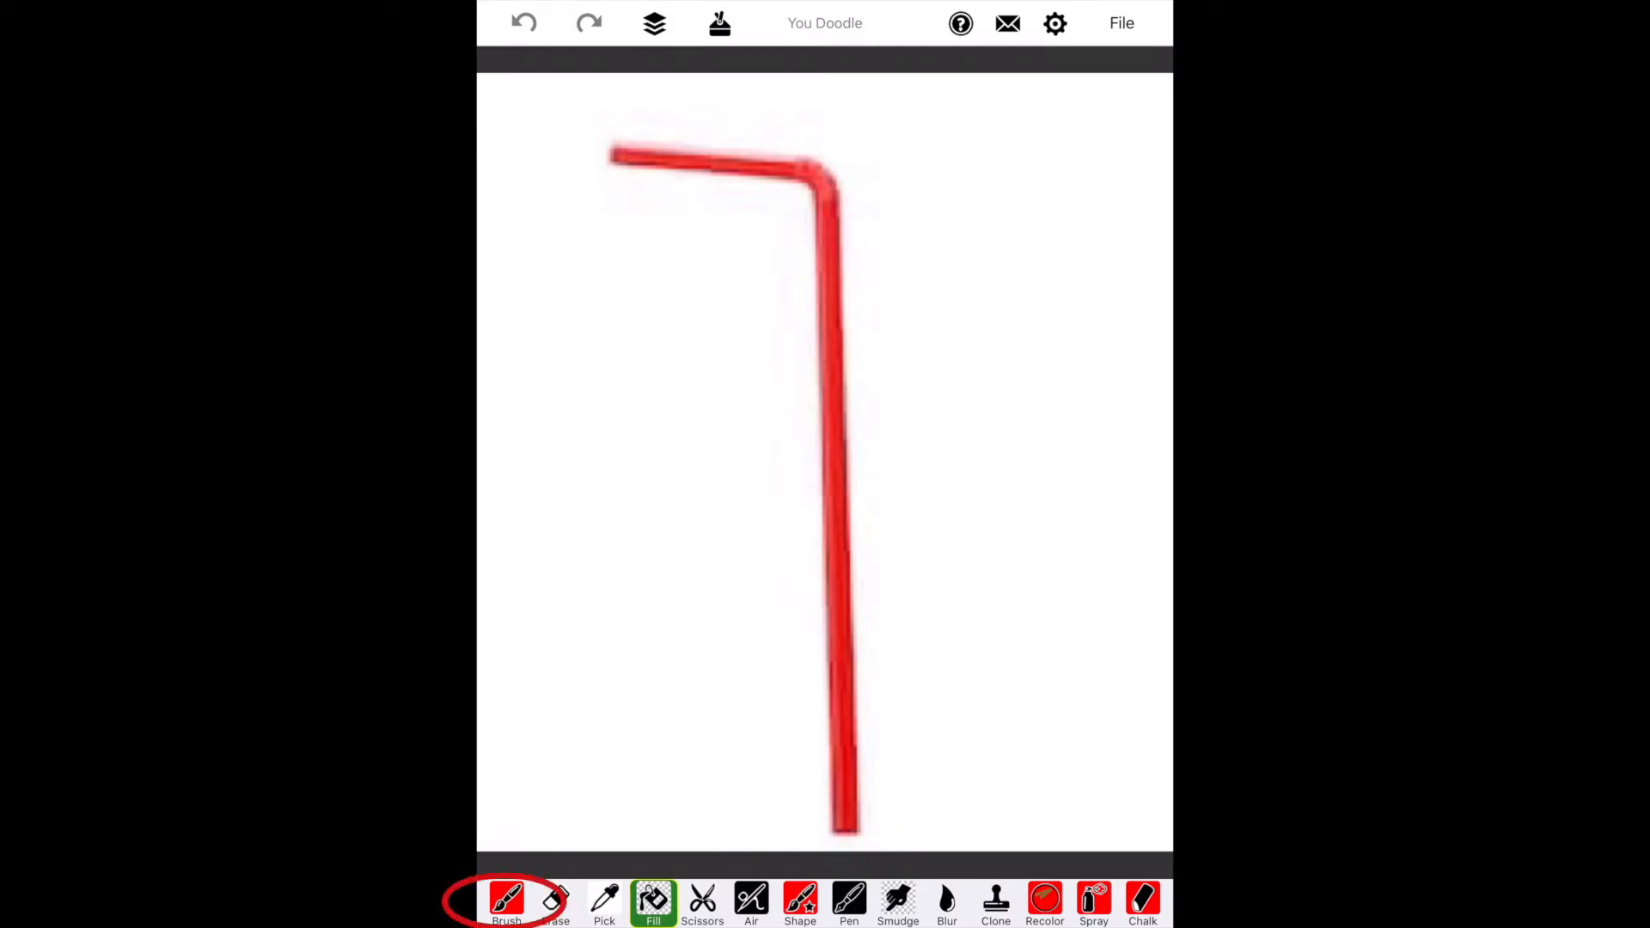
{"action": "left_click", "coordinate": [505, 902]}
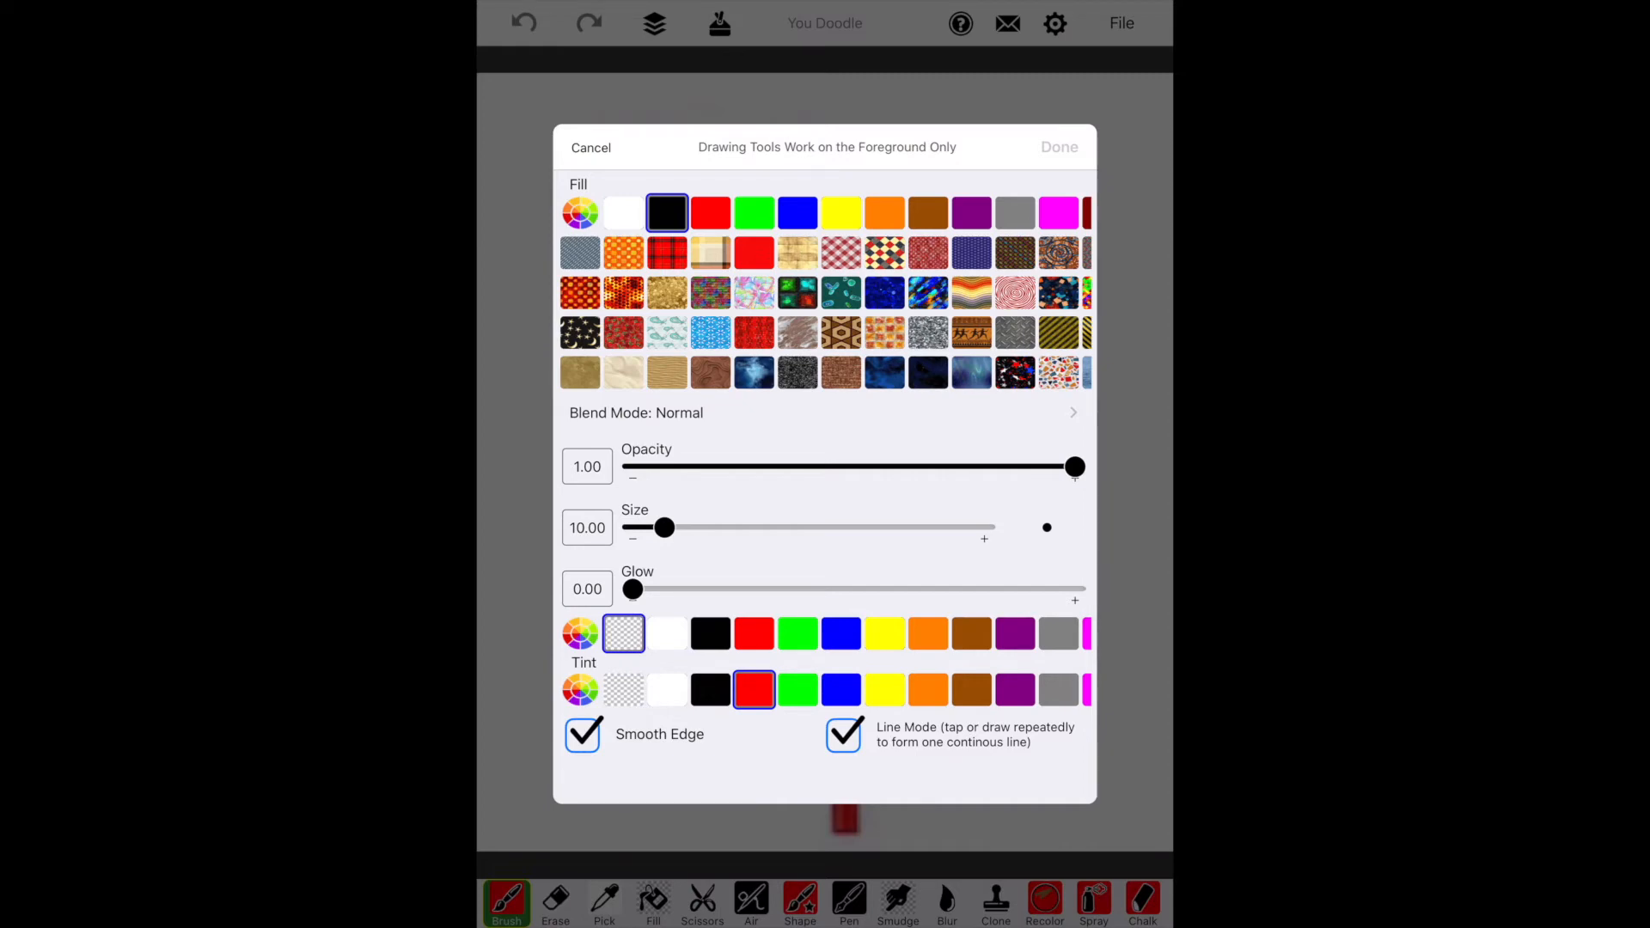
{"action": "left_click", "coordinate": [1058, 146]}
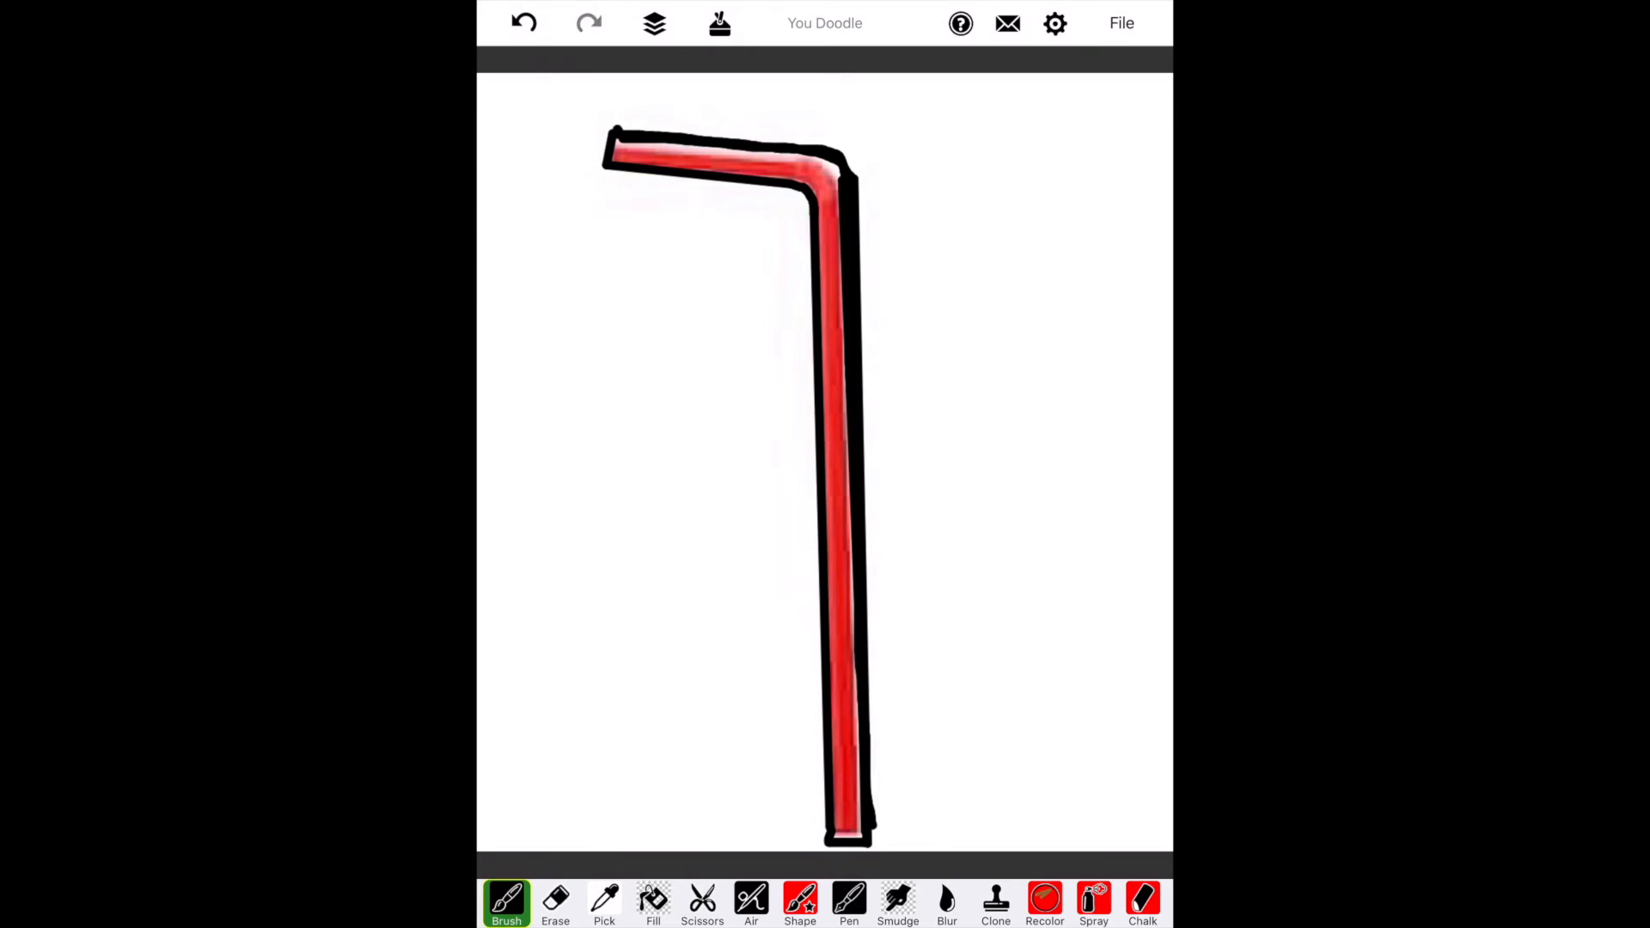
{"action": "left_click", "coordinate": [653, 902]}
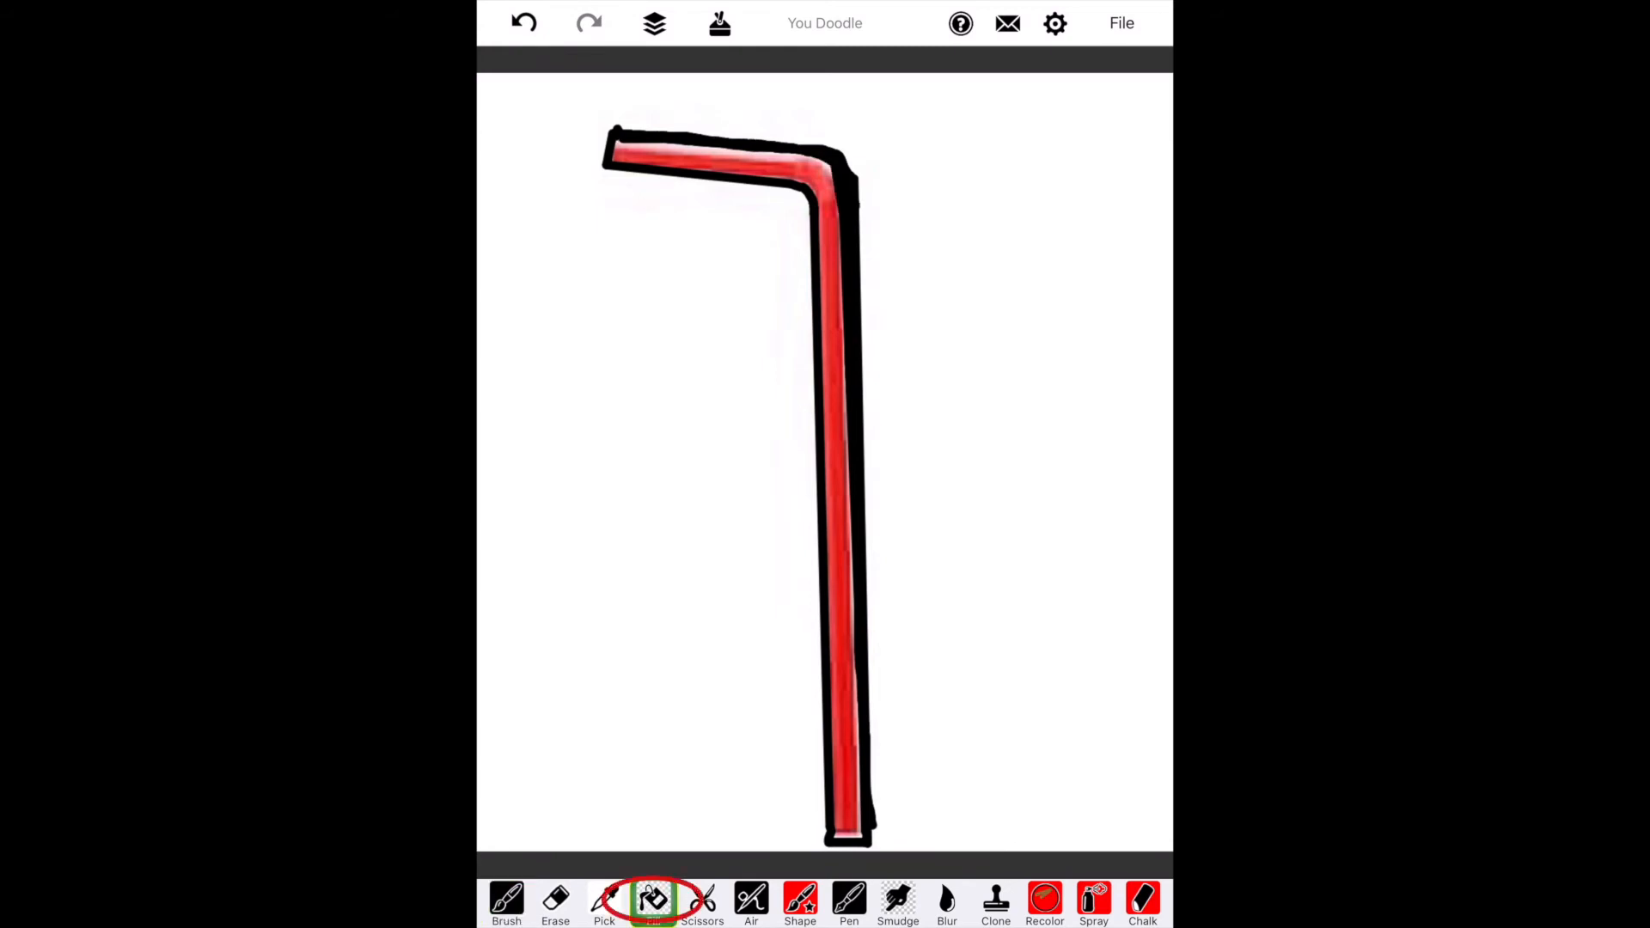
Step: Set the fill colour to solid black and fill the white background around the straw
{"action": "left_click", "coordinate": [653, 902]}
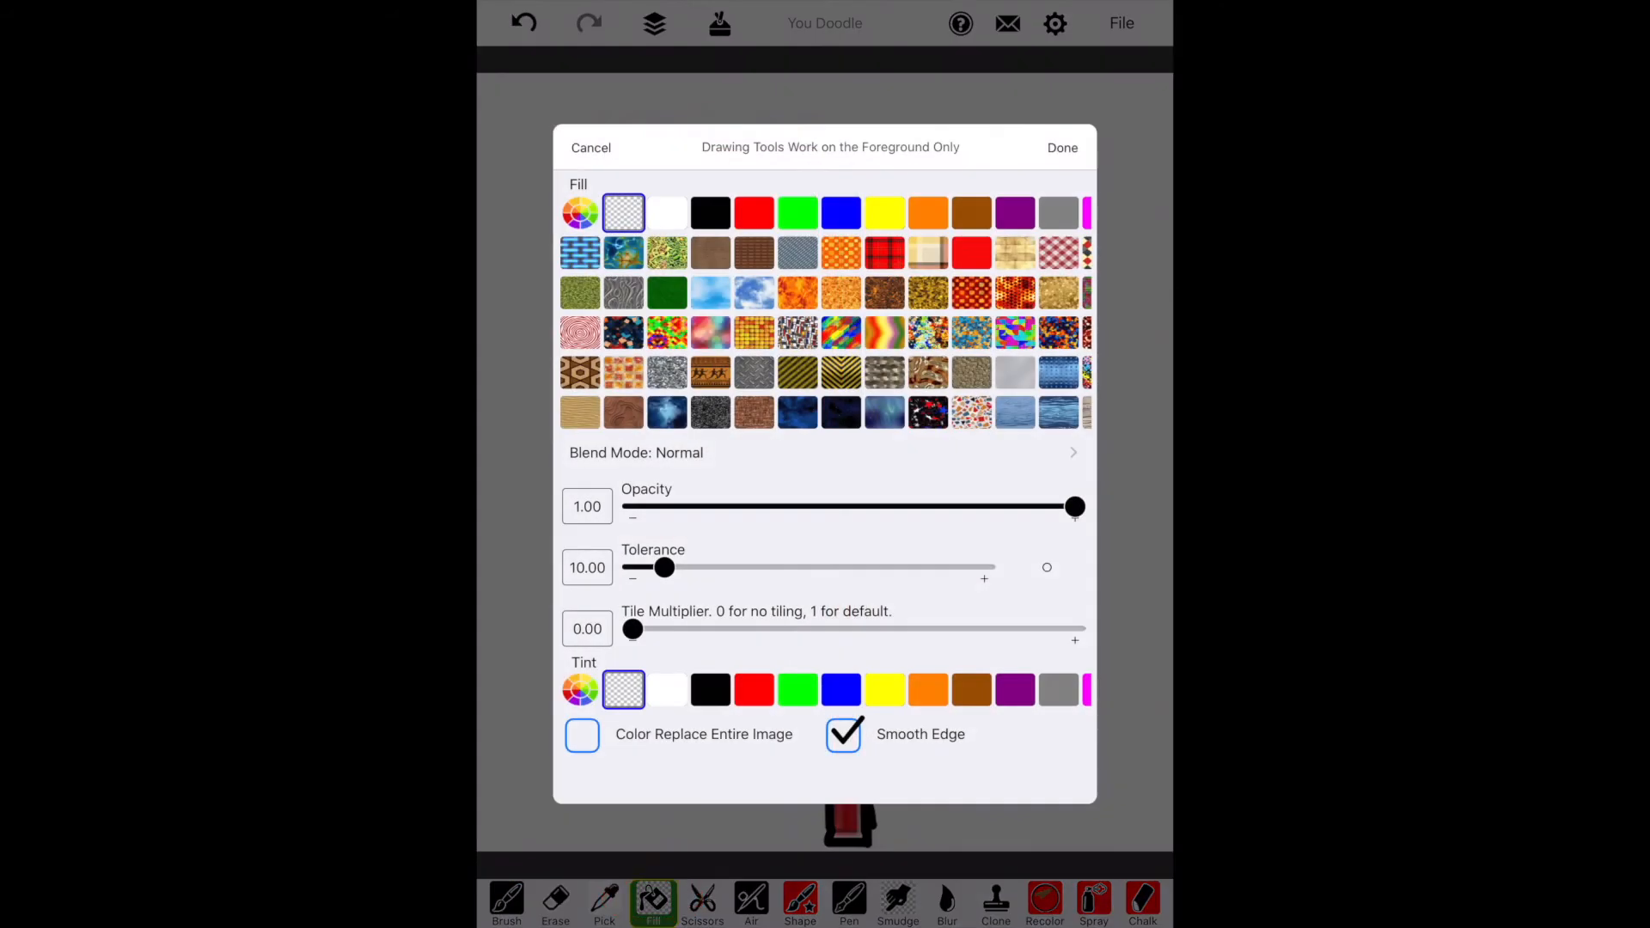
{"action": "left_click", "coordinate": [710, 213]}
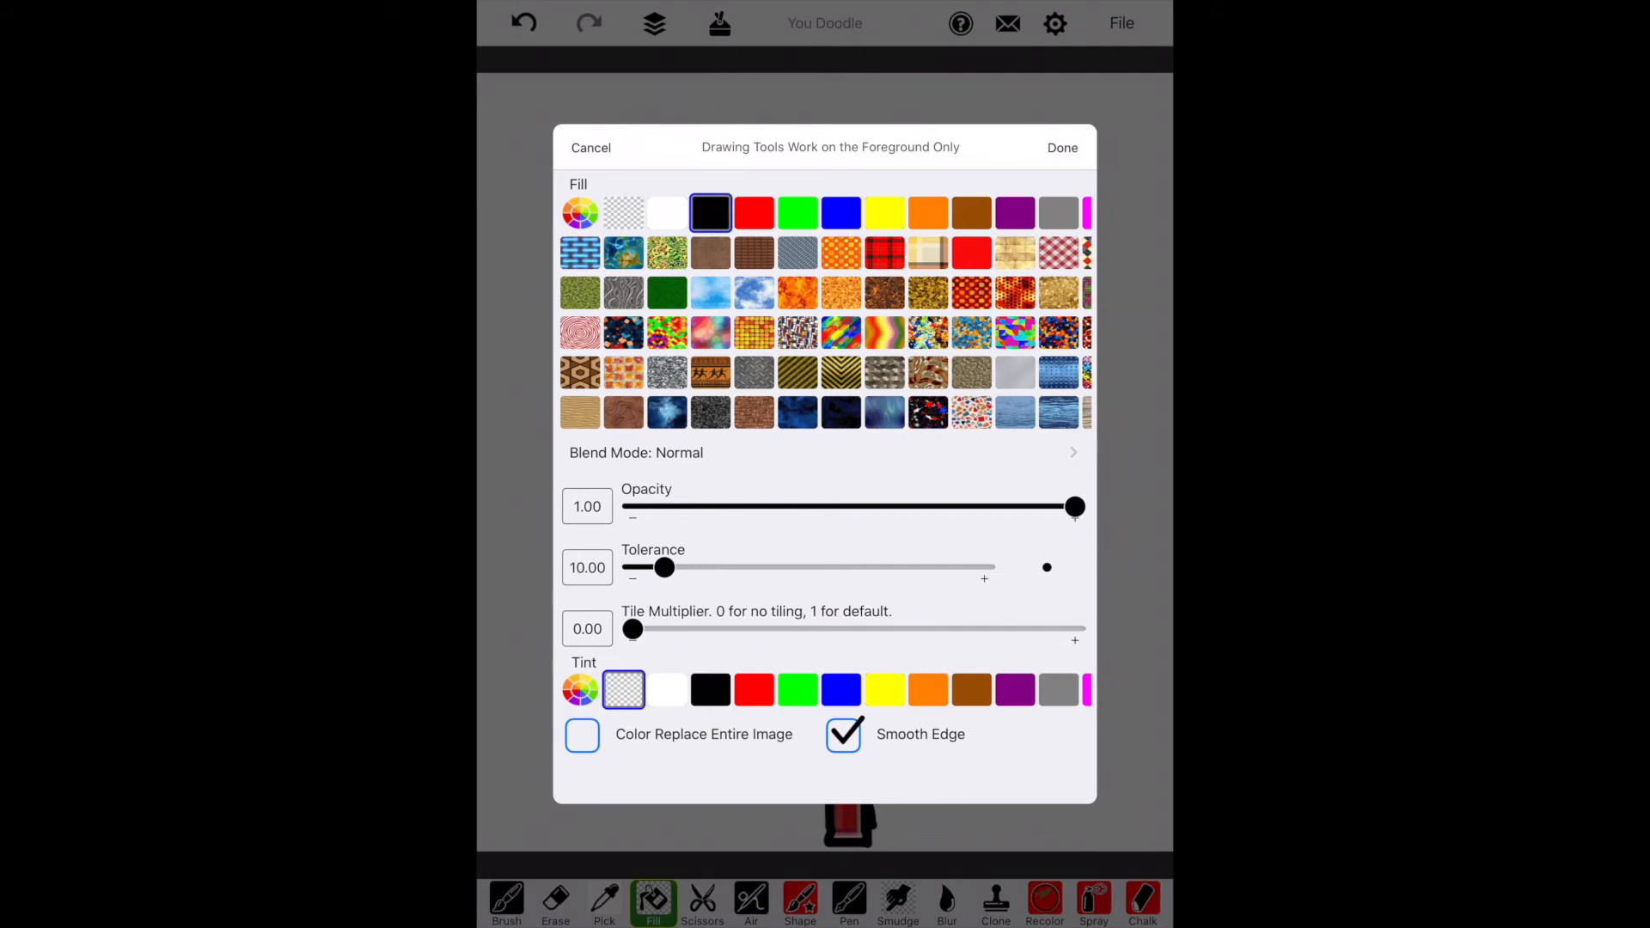
{"action": "left_click", "coordinate": [1060, 147]}
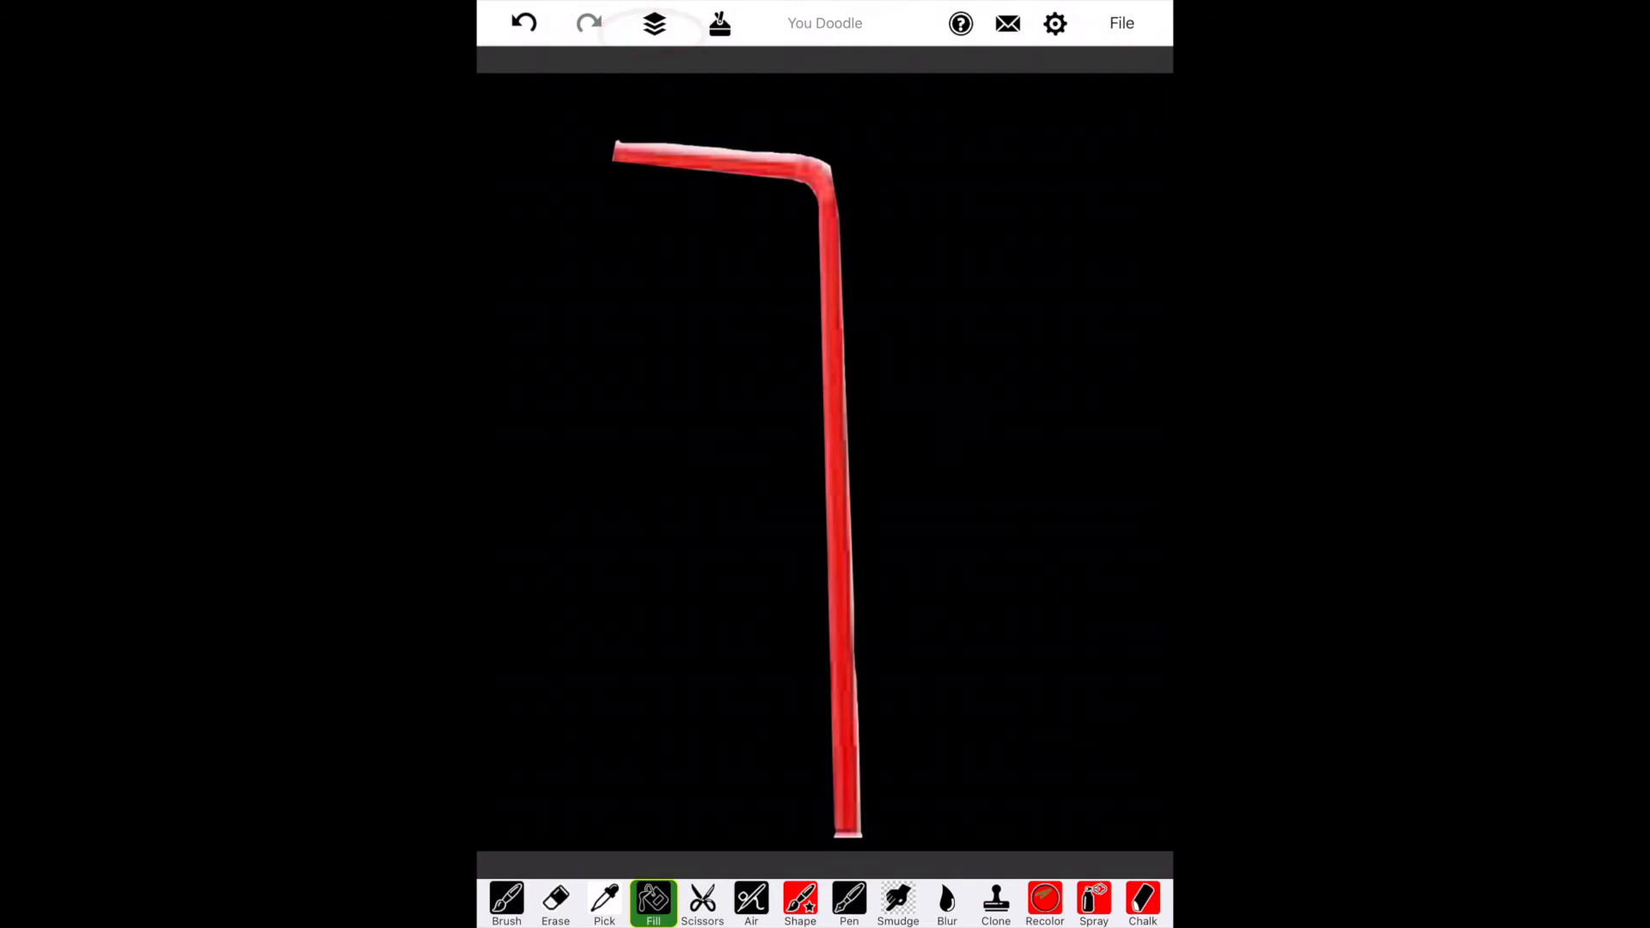
Step: Merge the black drawing into the foreground photo via Layers > Merge to Foreground, confirming Yes
{"action": "left_click", "coordinate": [653, 23]}
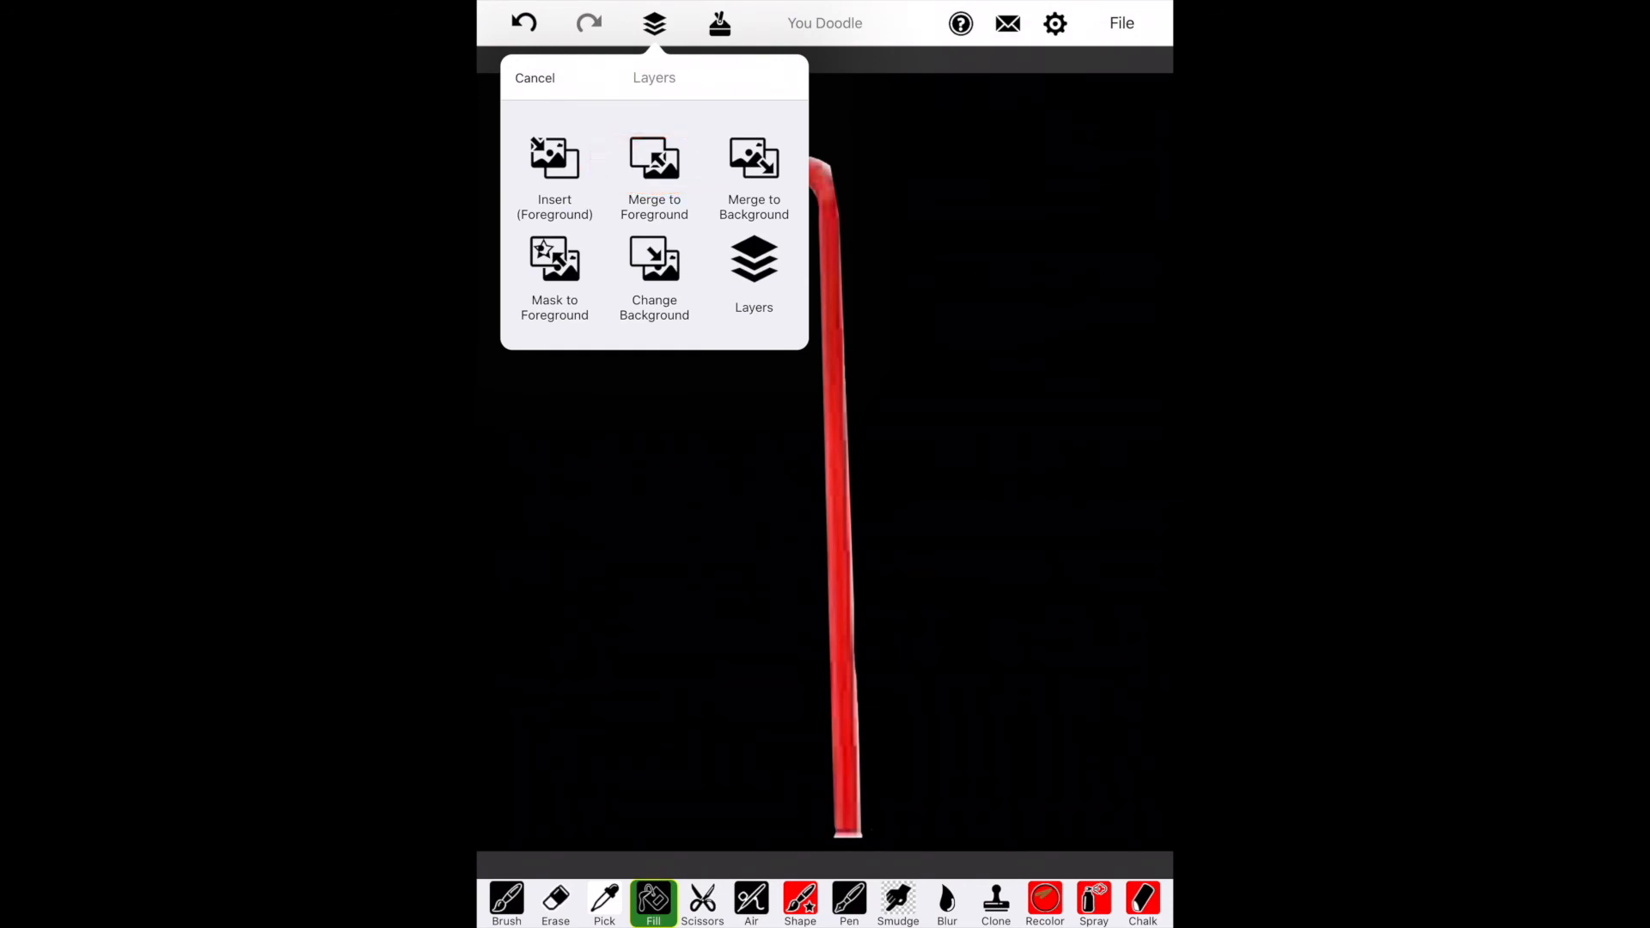
{"action": "left_click", "coordinate": [653, 173]}
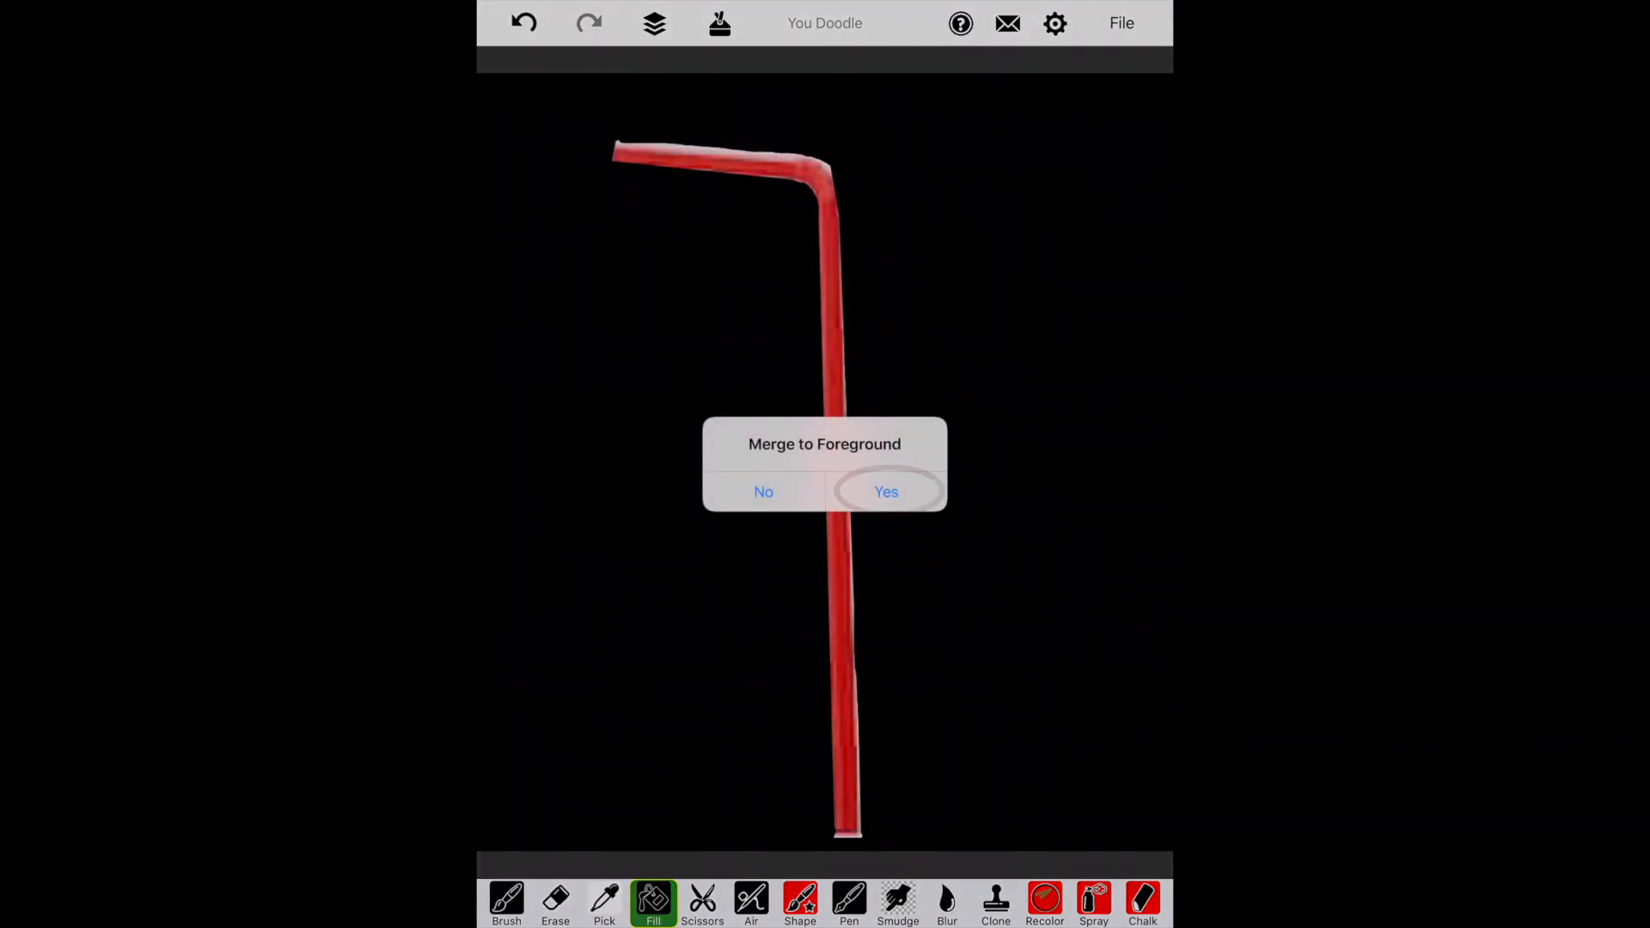
{"action": "left_click", "coordinate": [885, 491]}
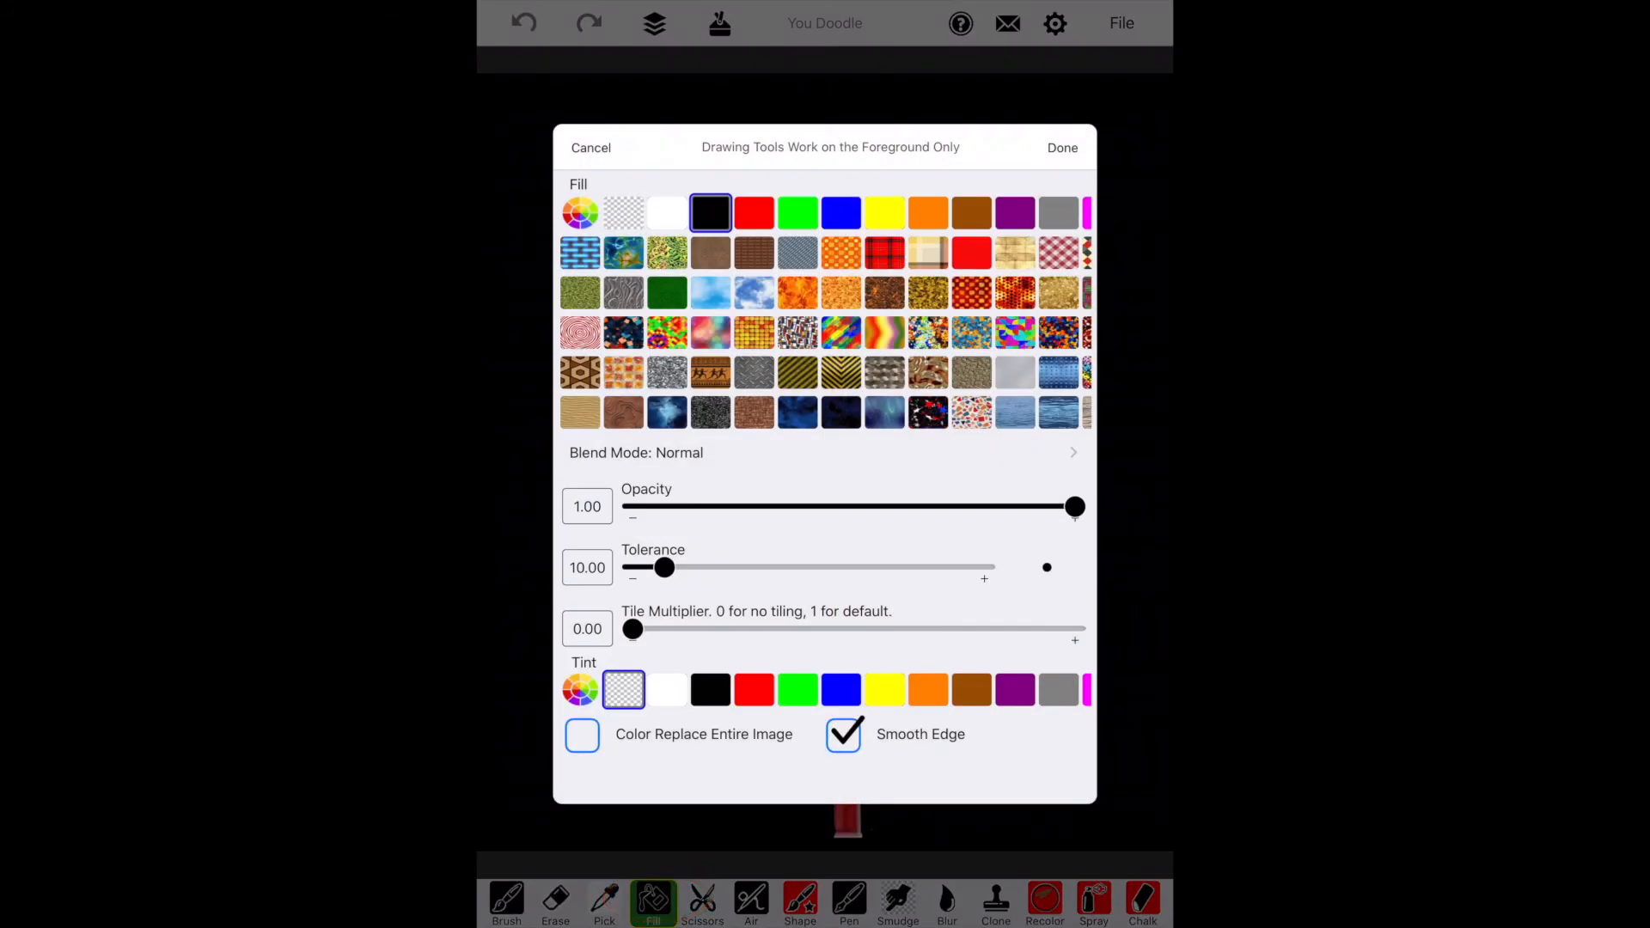
Step: Set the fill to transparent and fill the black background, leaving only the red straw
{"action": "left_click", "coordinate": [622, 213]}
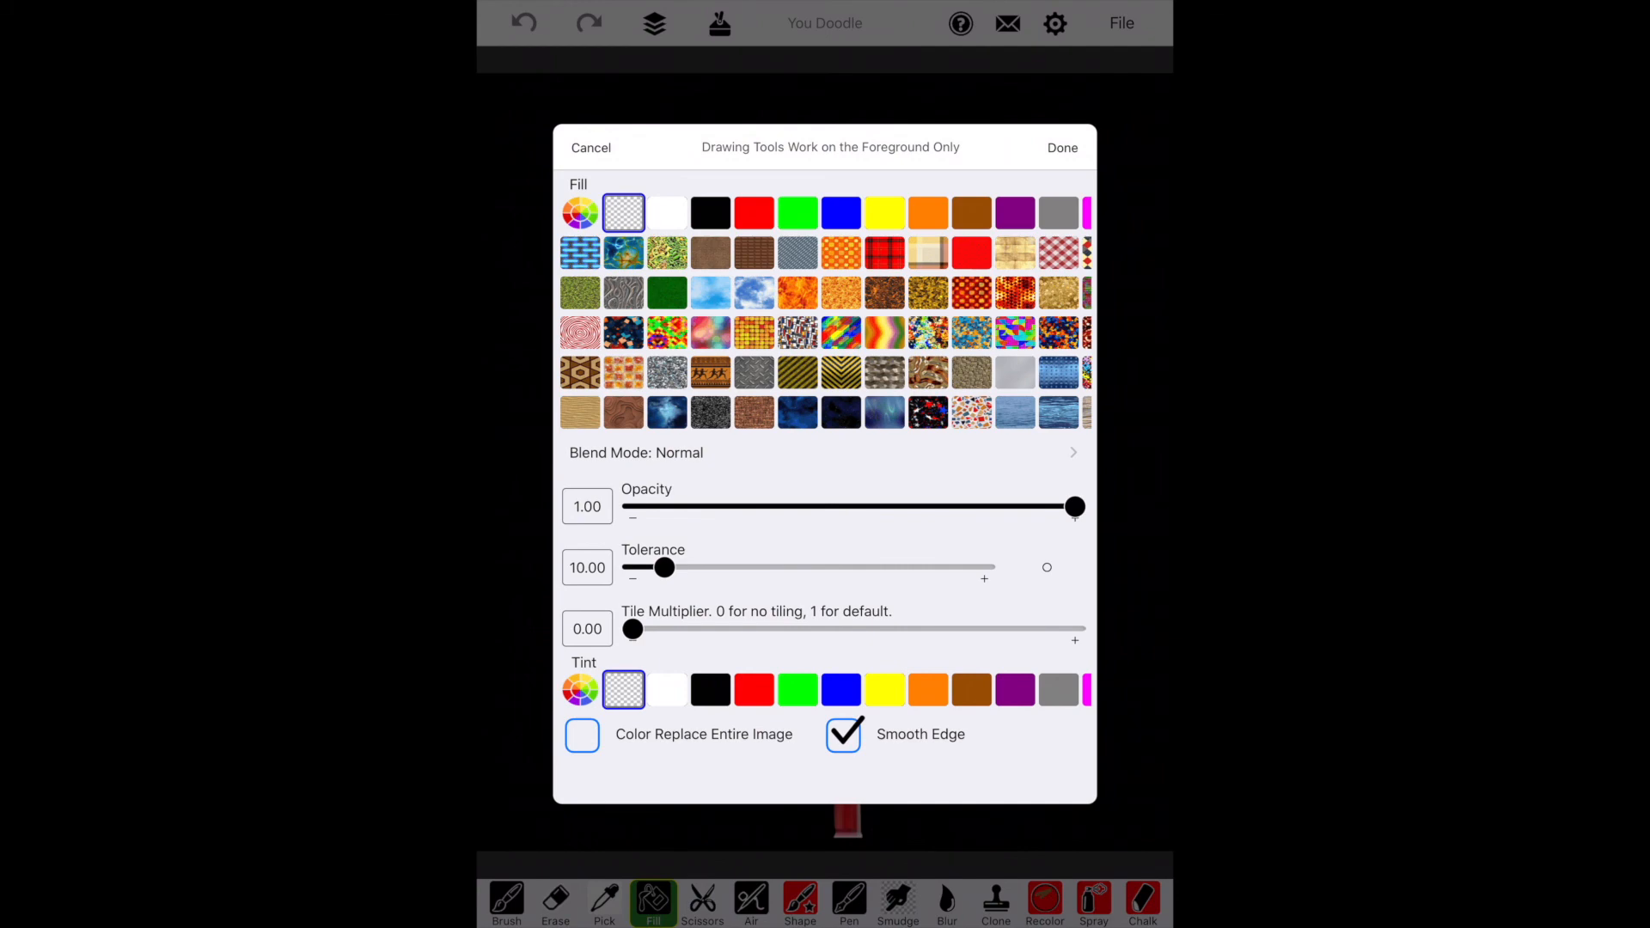
{"action": "left_click", "coordinate": [1062, 148]}
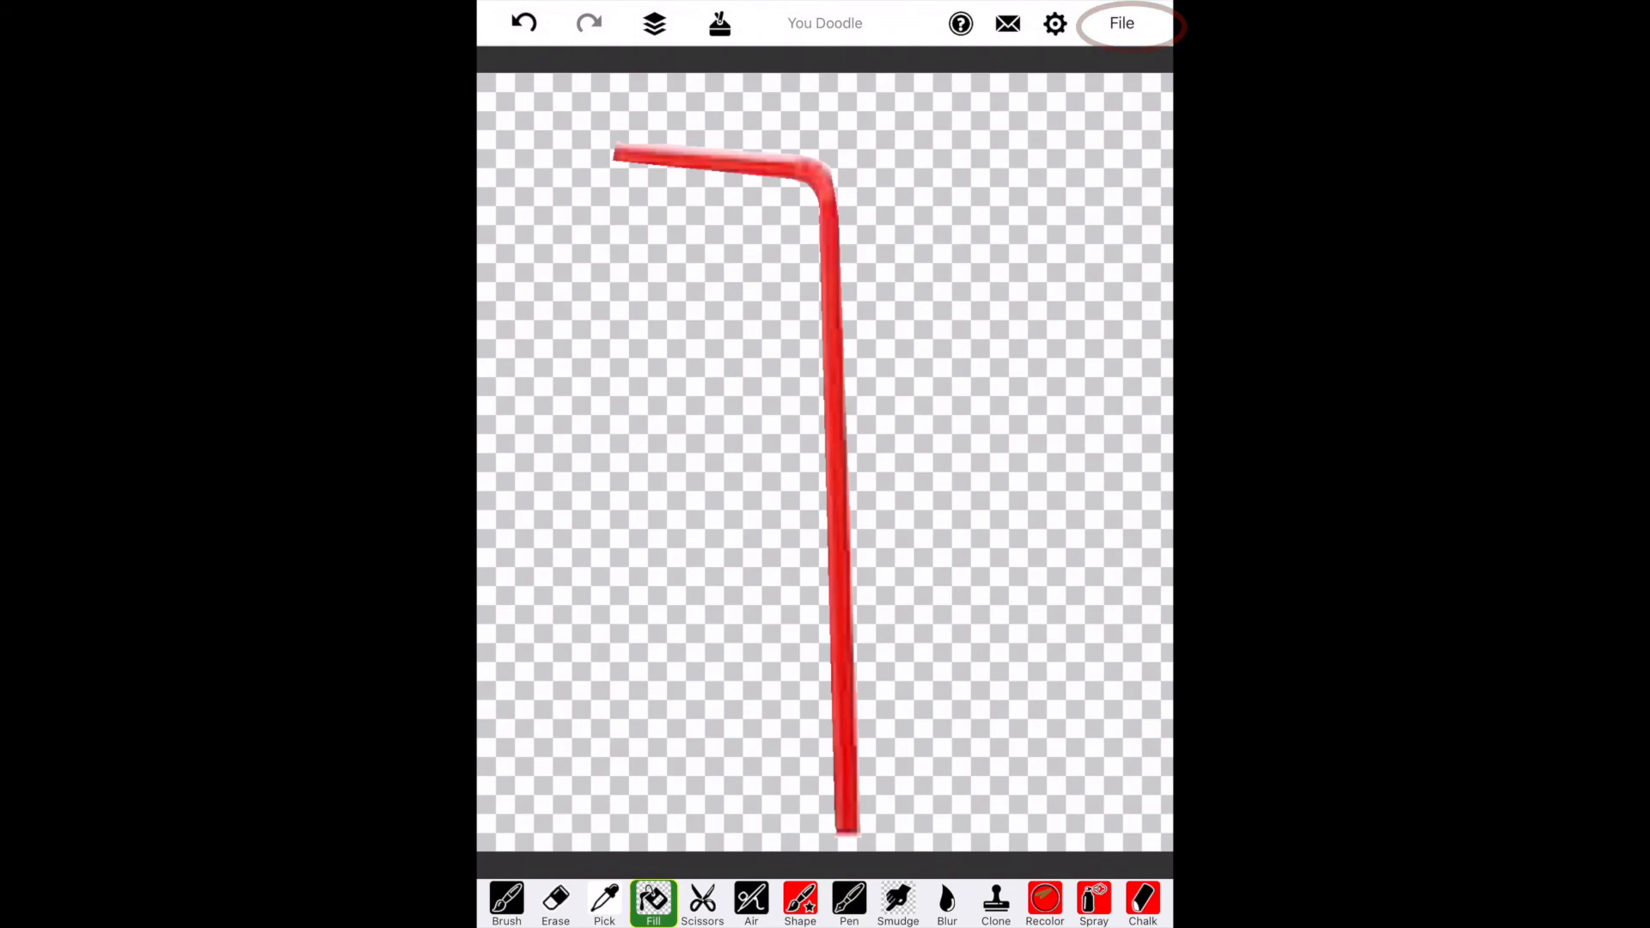
Step: Start Save As and choose PNG format, reaching the save destination list
{"action": "left_click", "coordinate": [1121, 22]}
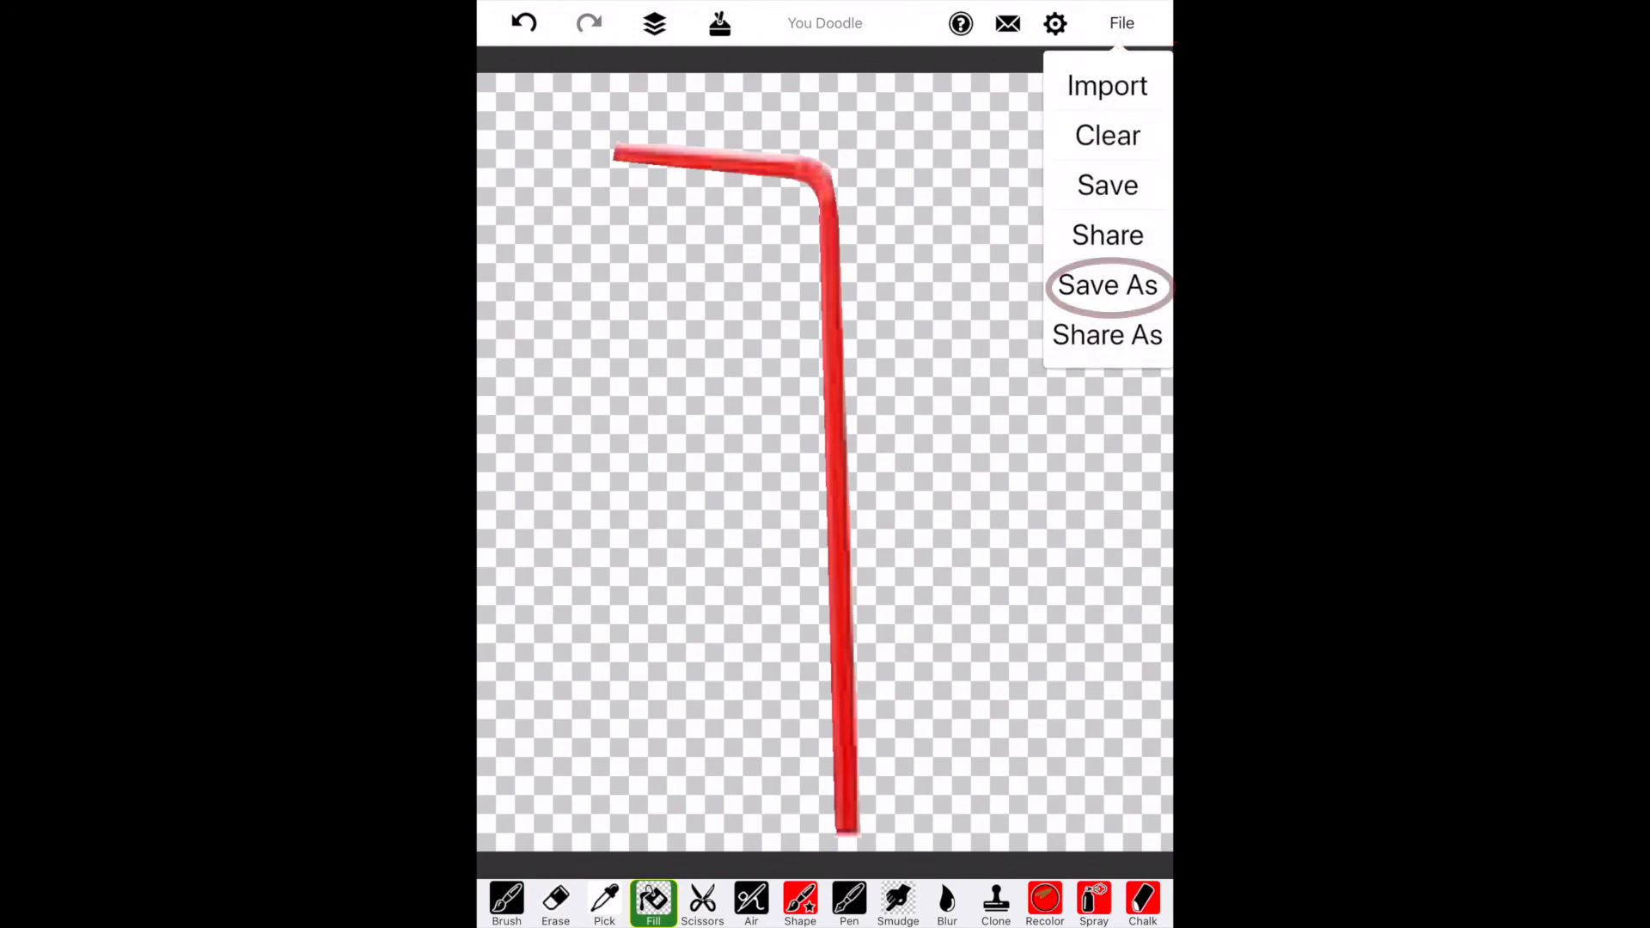
{"action": "left_click", "coordinate": [1107, 285]}
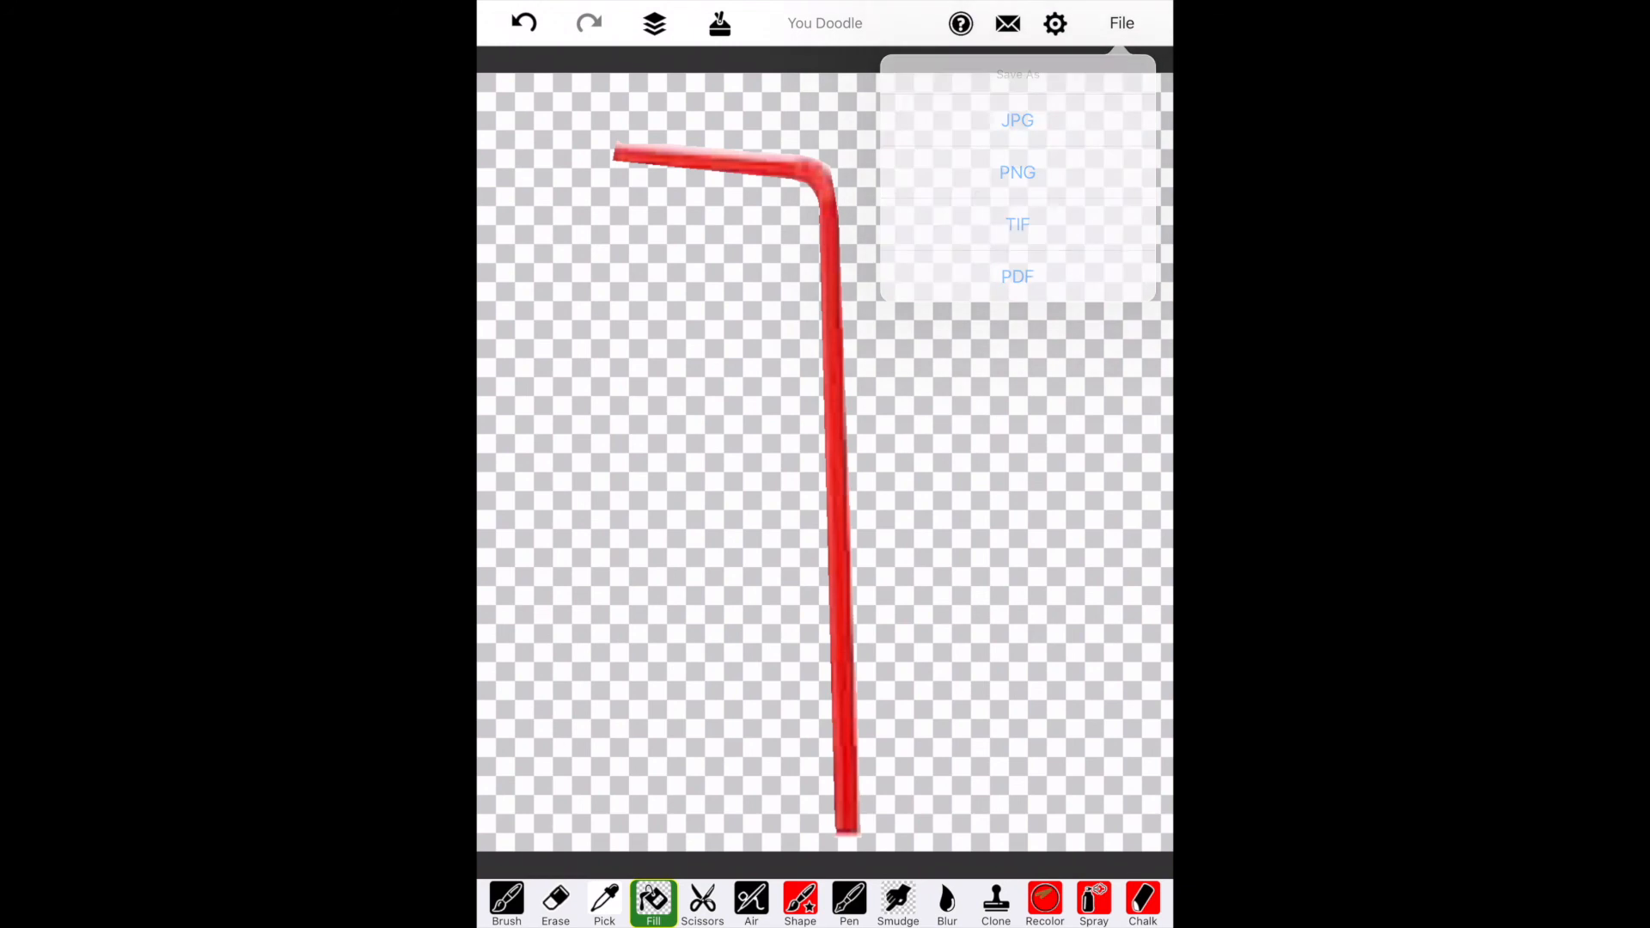
{"action": "left_click", "coordinate": [1016, 120]}
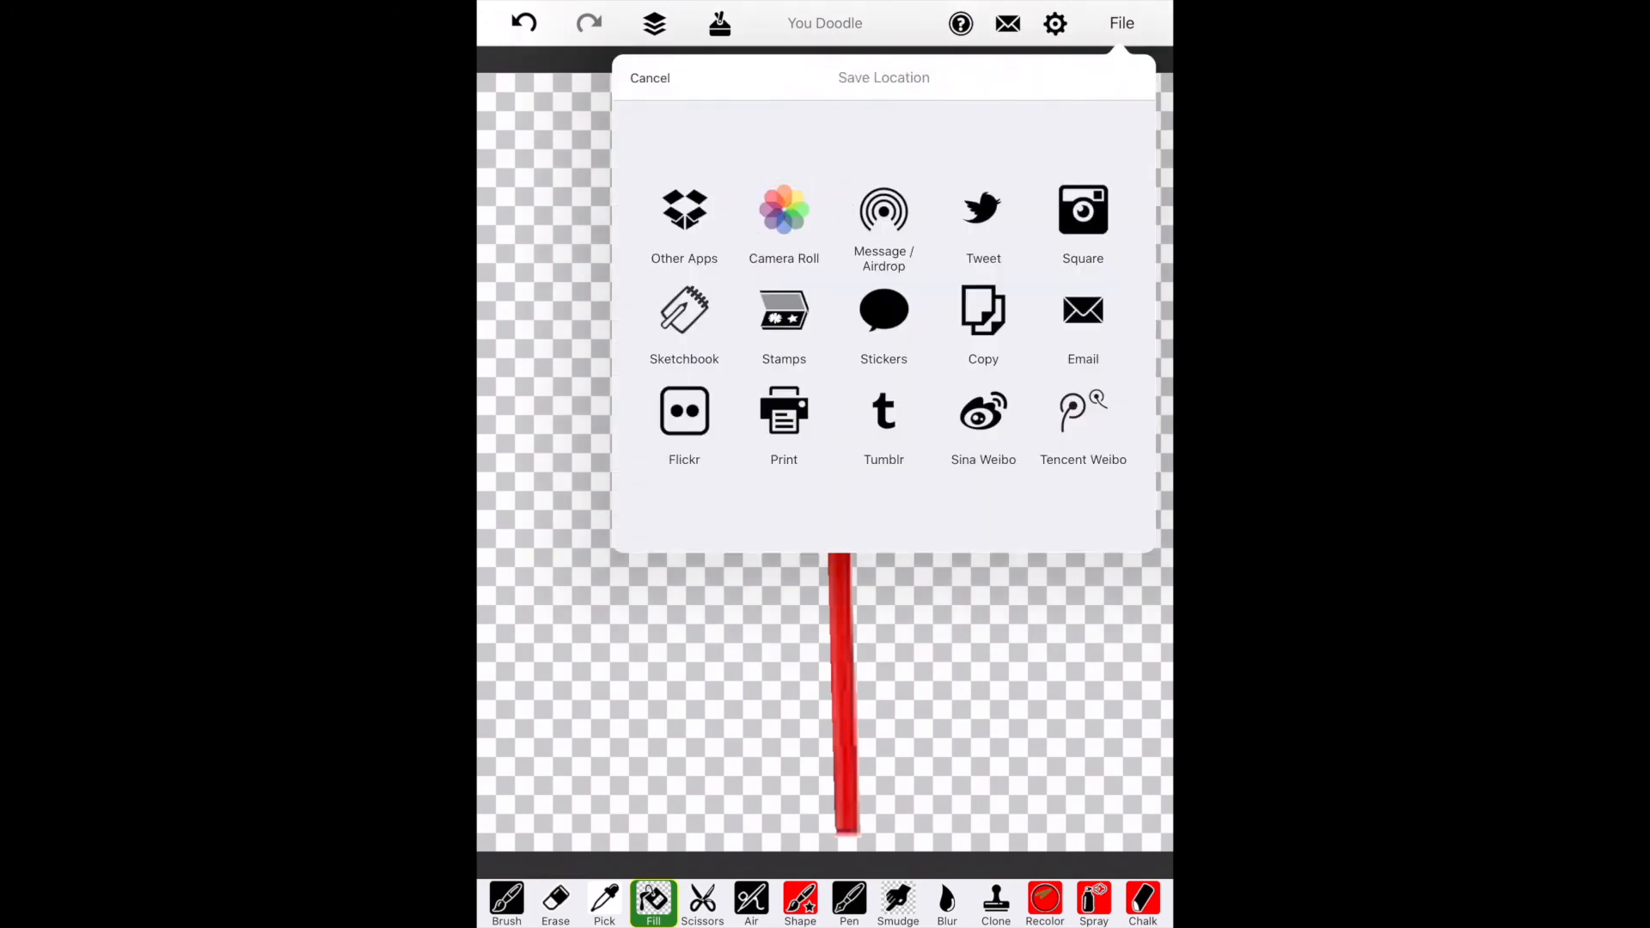